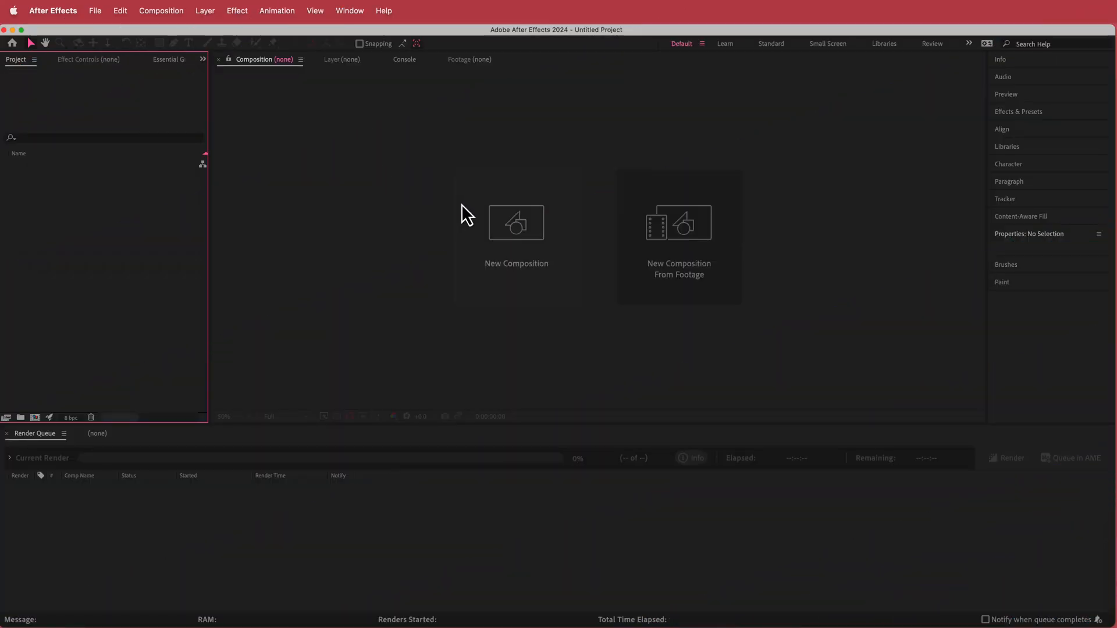
Step: Create Comp 1 from the 1920×1080 30 fps preset with a 15 s duration
left_click(516, 221)
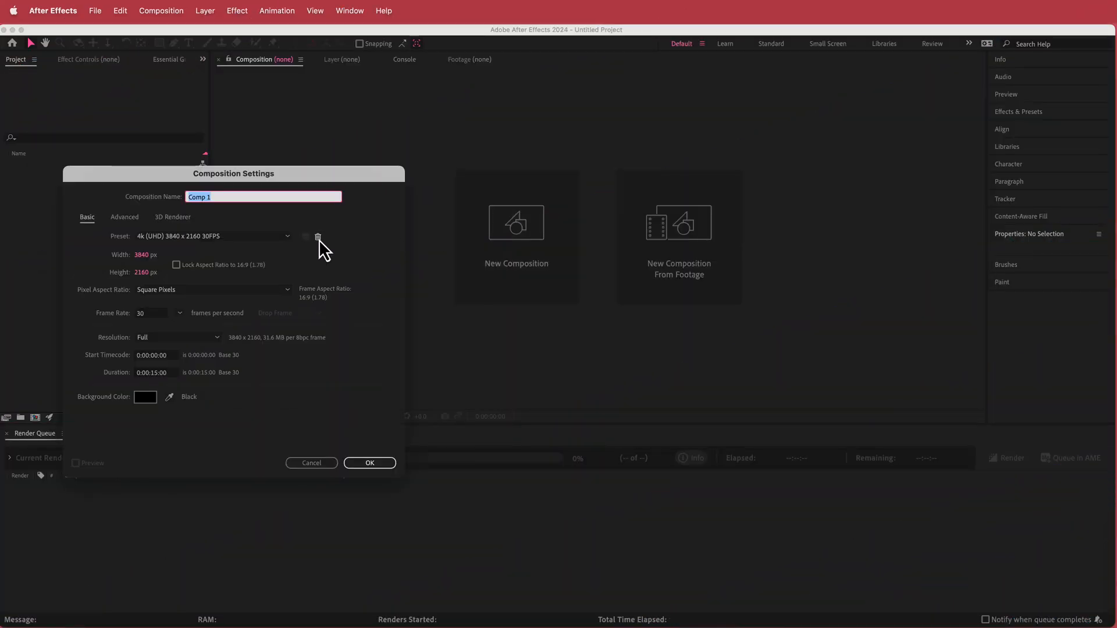
left_click(212, 236)
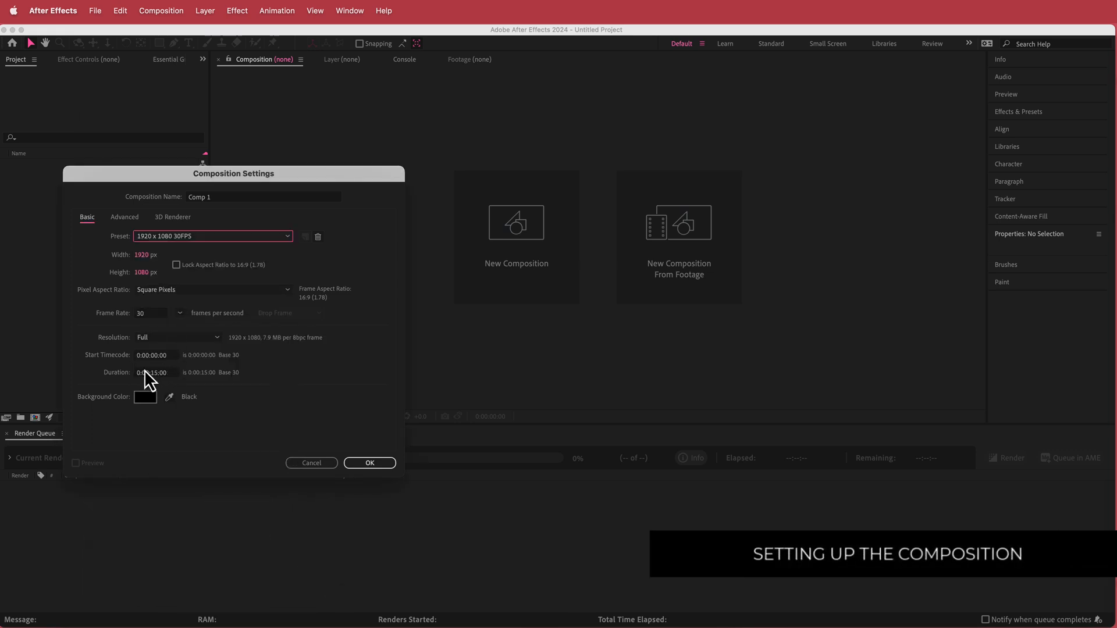
left_click(369, 462)
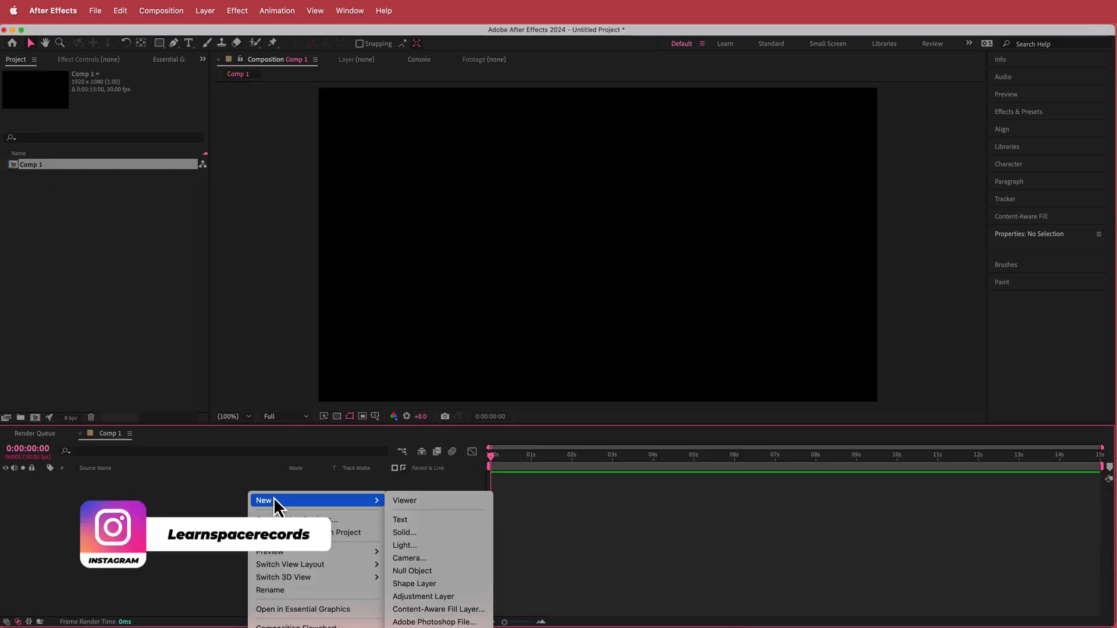
Step: Add a full-frame white solid layer, White Solid 1, to Comp 1
left_click(404, 531)
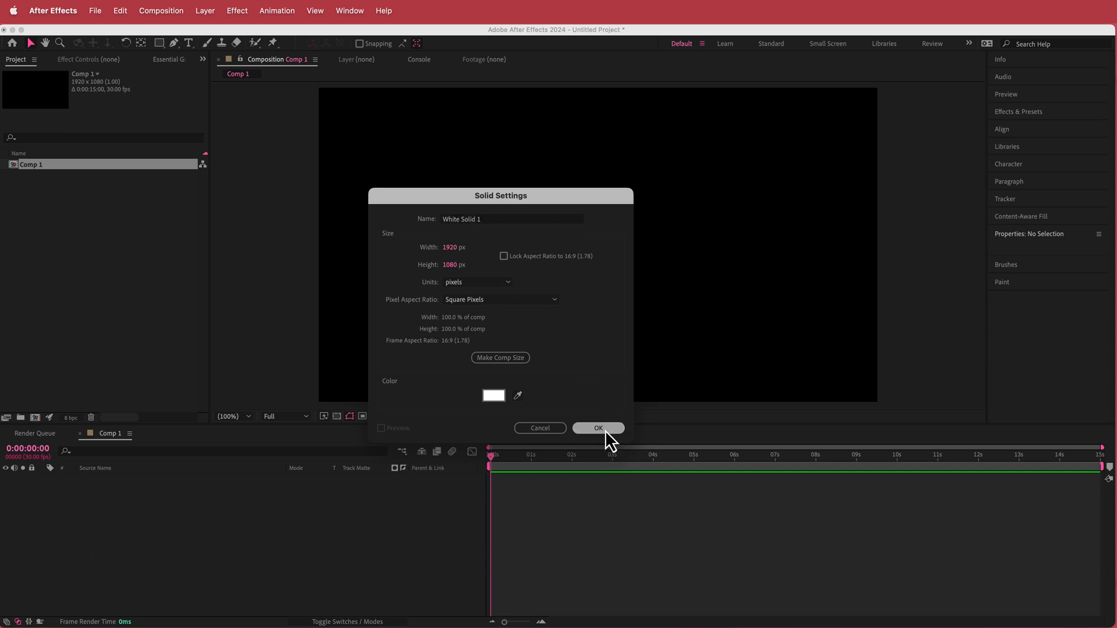
left_click(598, 428)
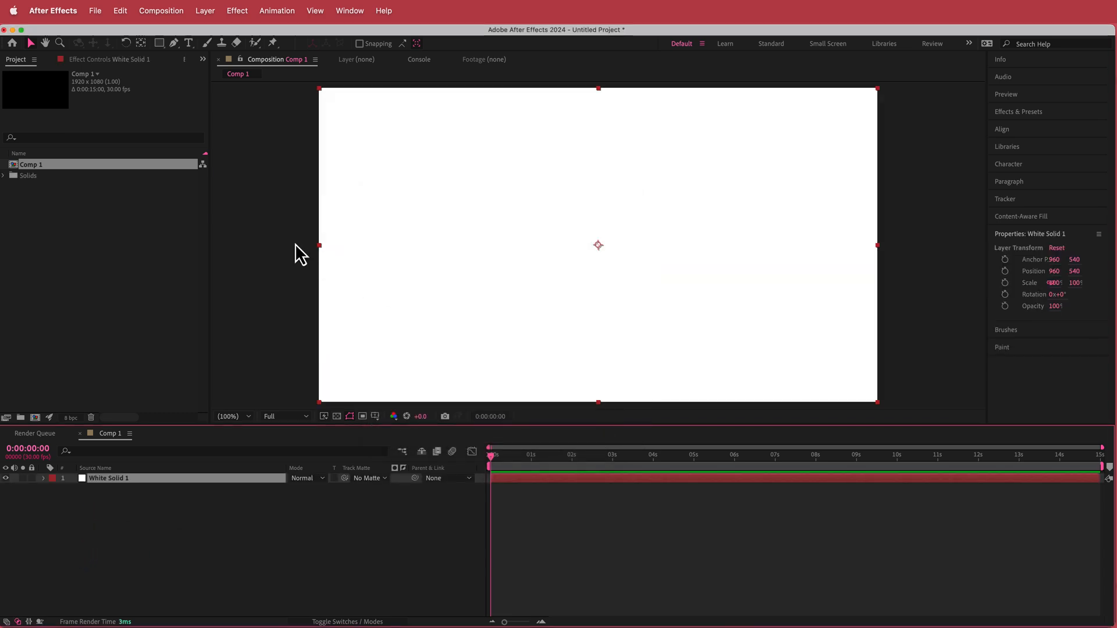
Step: Apply Radio Waves to the solid at Frequency 0.70 and set preview resolution to Half
type("wav")
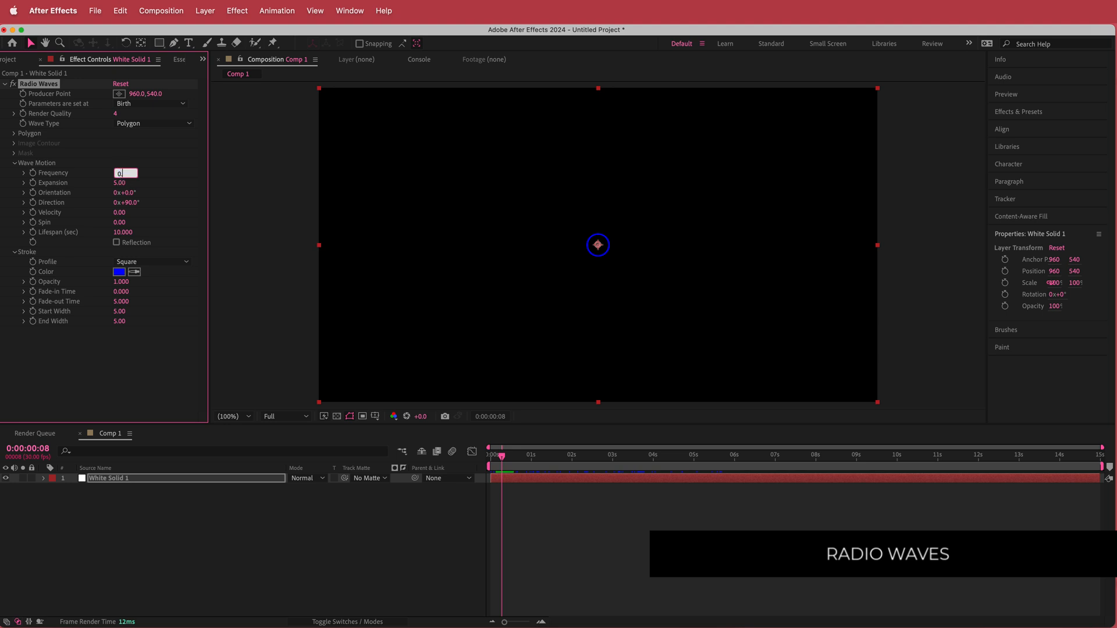
type("0.70")
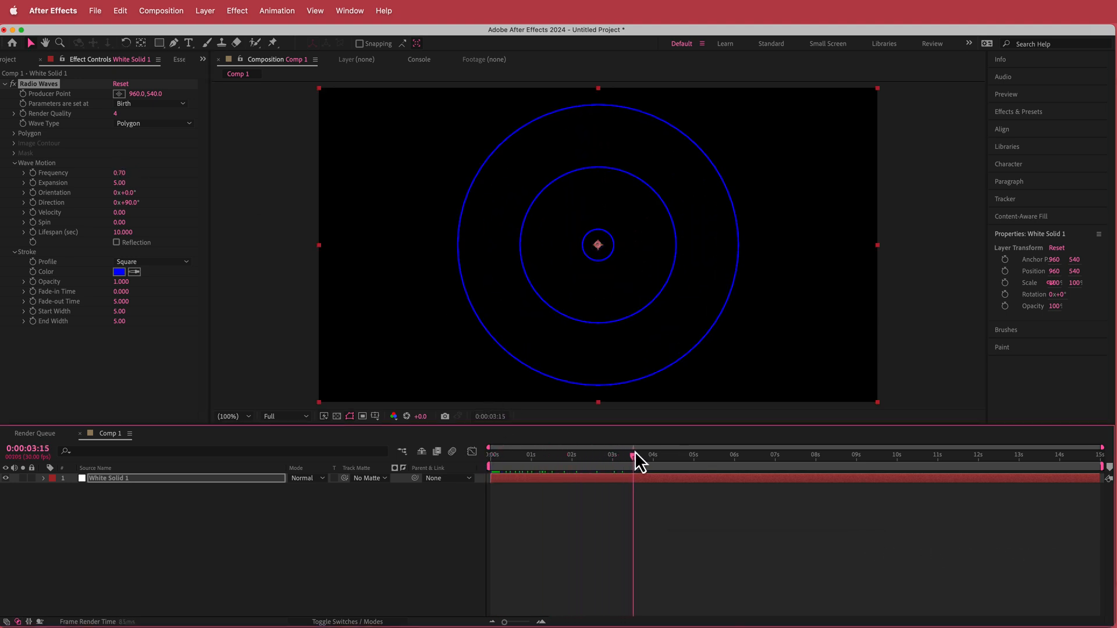
left_click(282, 416)
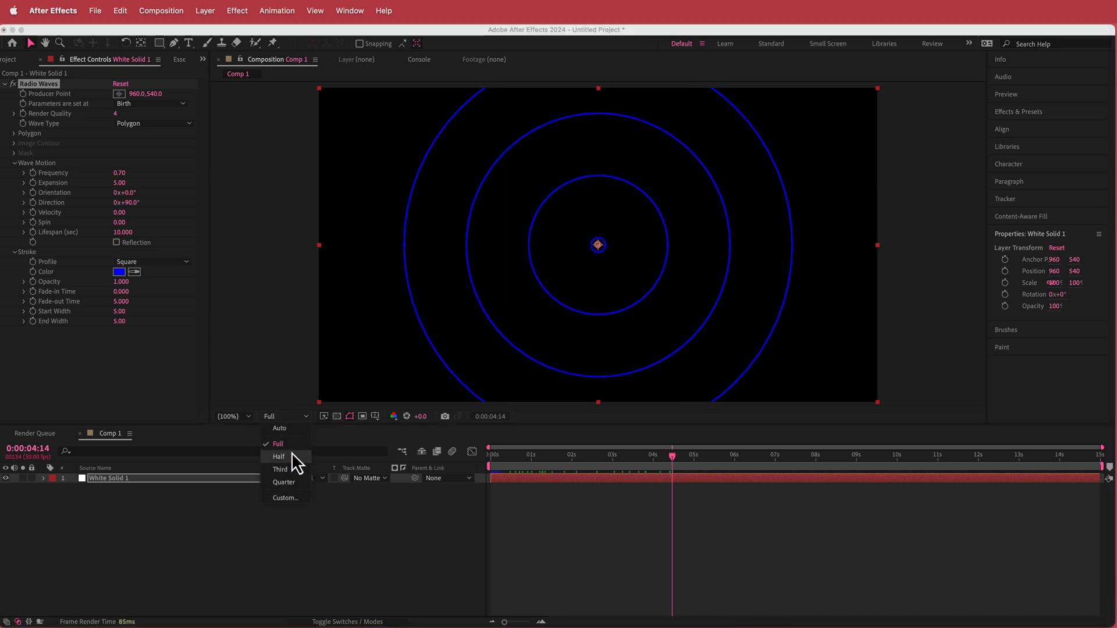
left_click(278, 456)
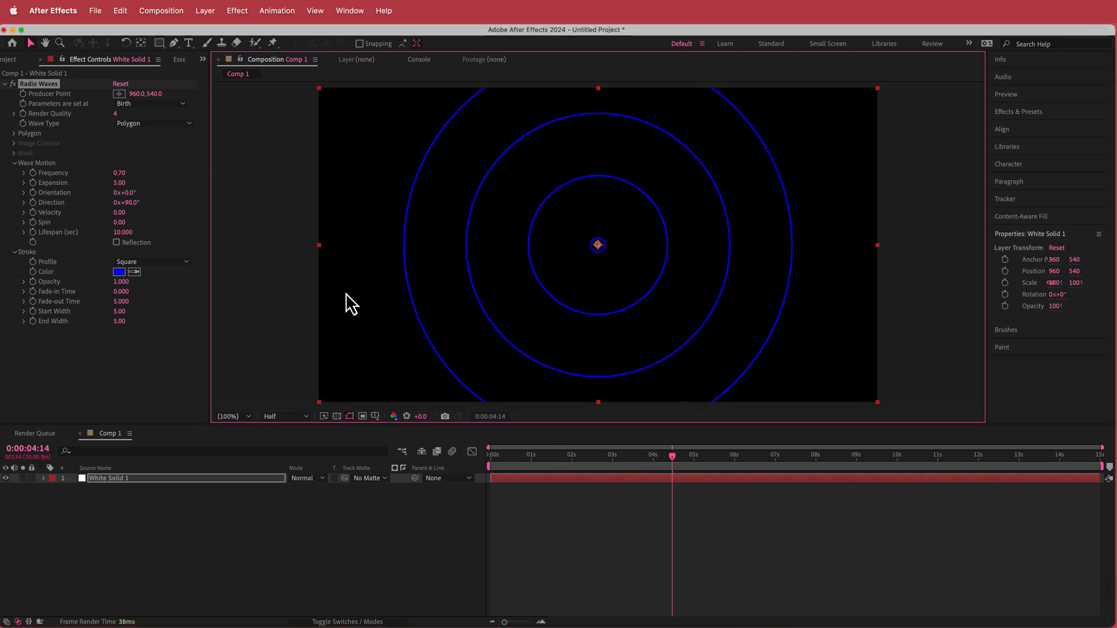
mouse_move(429, 426)
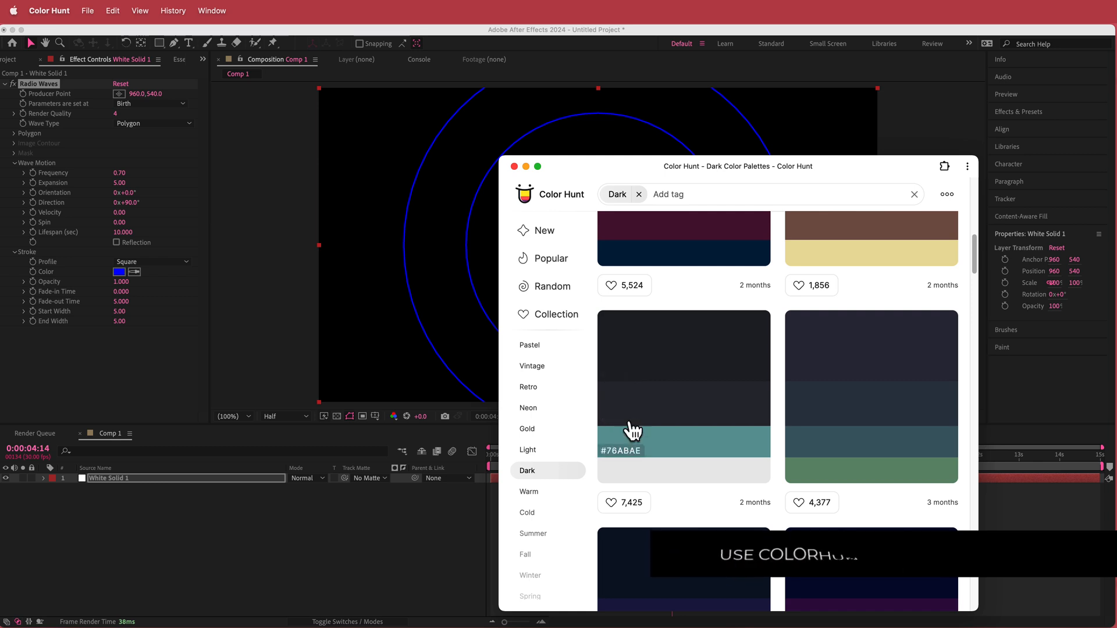
mouse_move(629, 385)
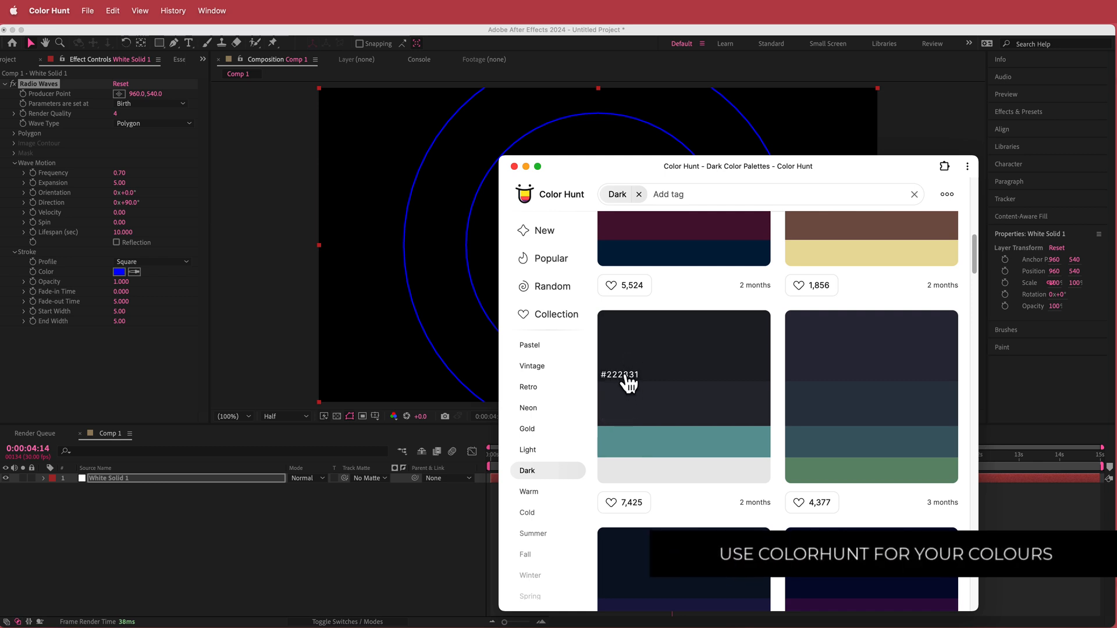
mouse_move(626, 374)
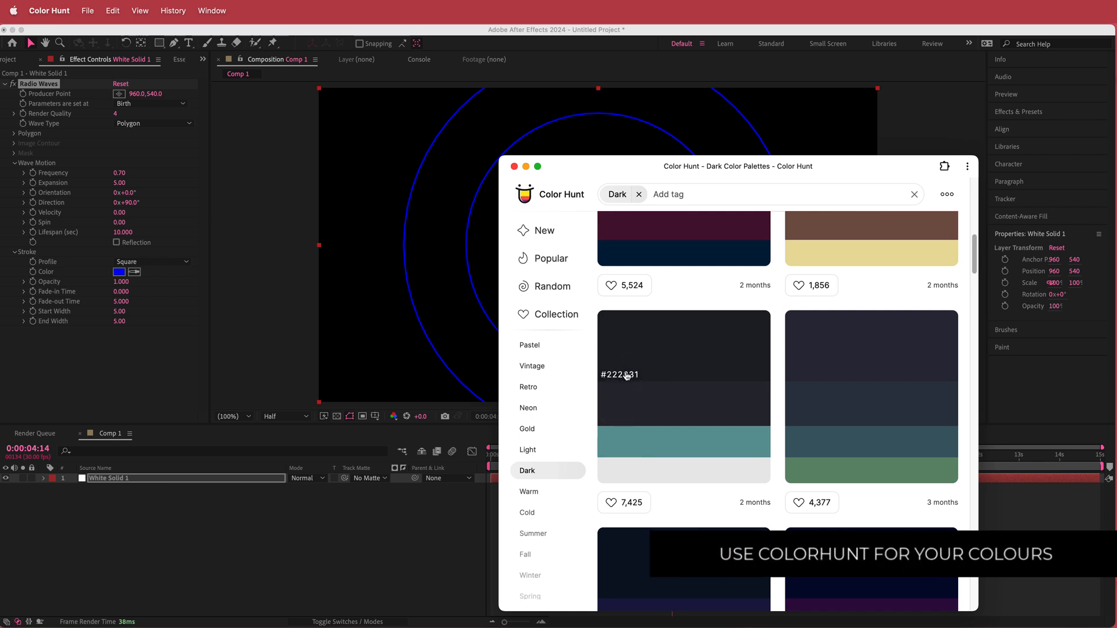
mouse_move(627, 459)
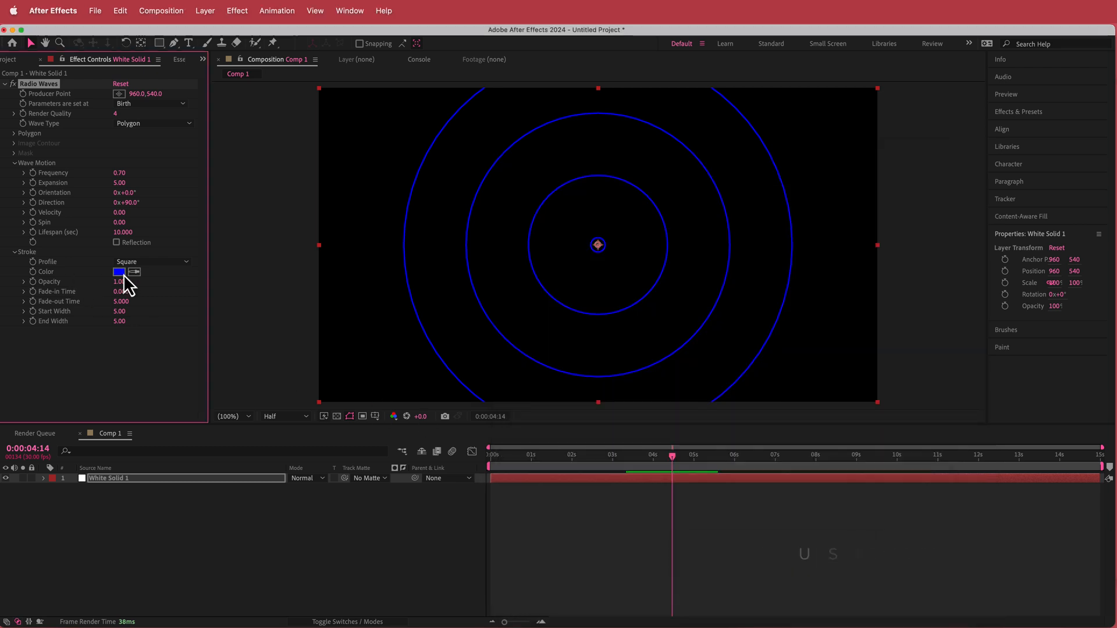
Step: Set the Radio Waves stroke colour to teal 76ABAE
left_click(119, 271)
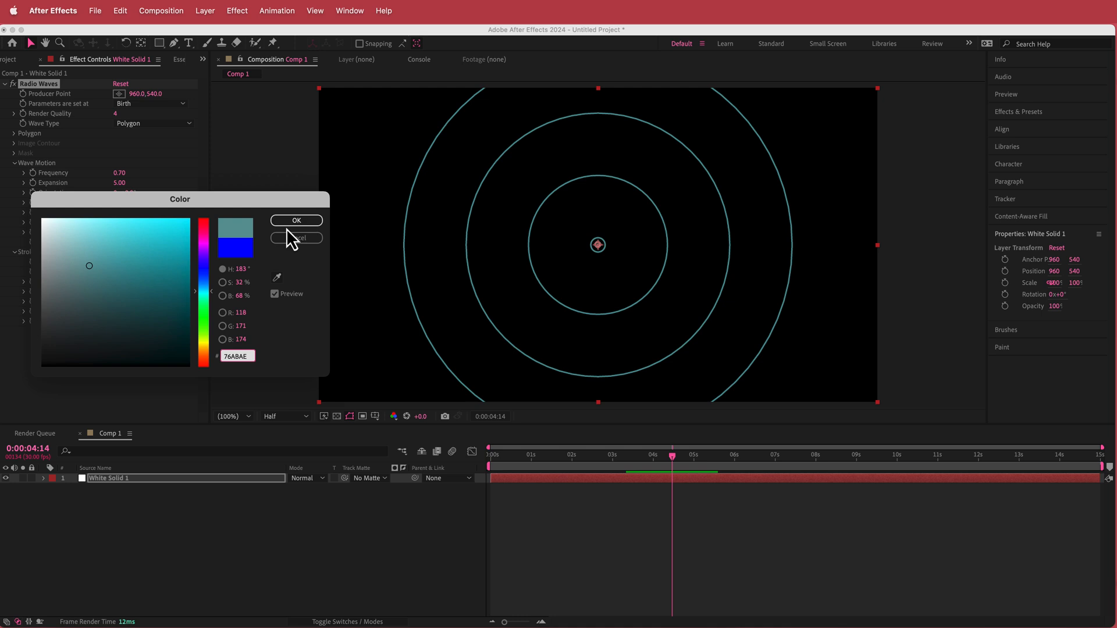
left_click(297, 220)
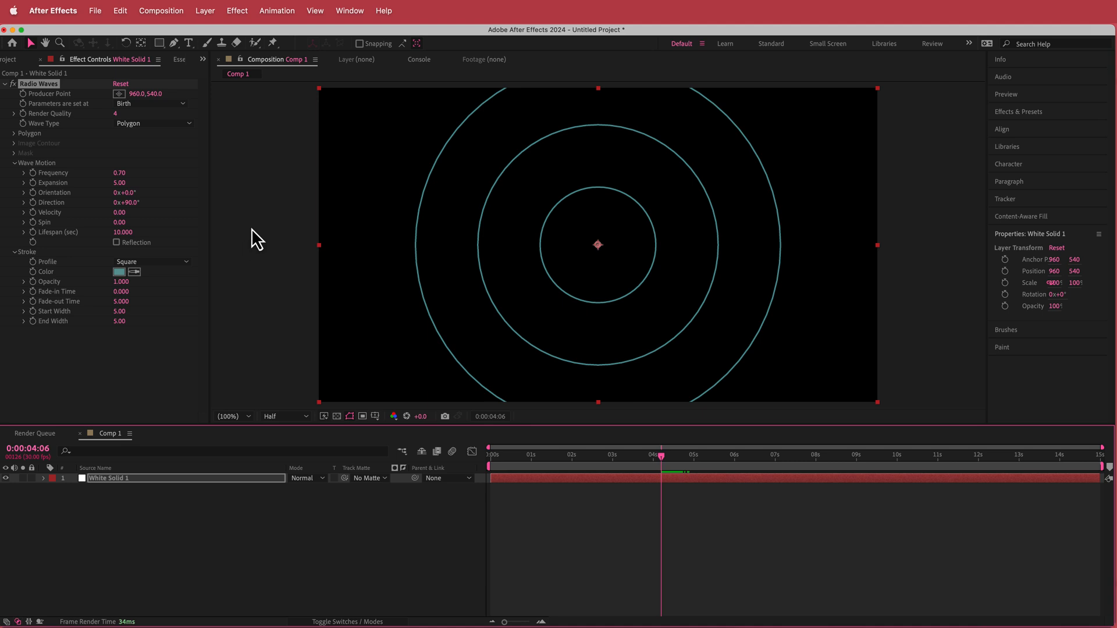
Step: Apply Turbulent Displace with Amount 580 to warp the teal rings into organic contours
type("tur")
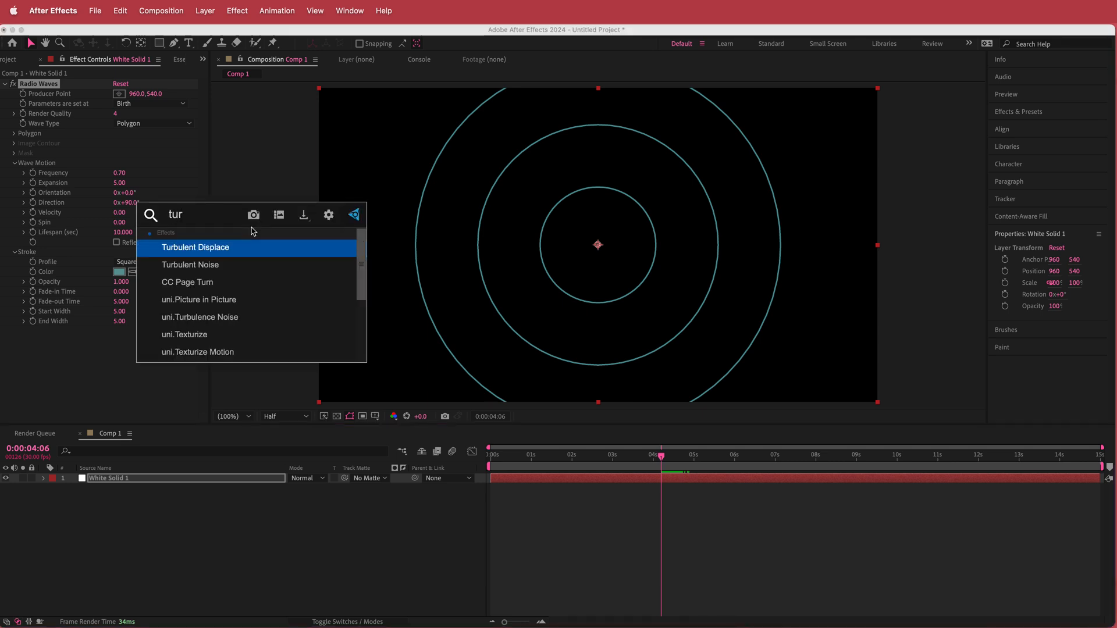
double_click(195, 247)
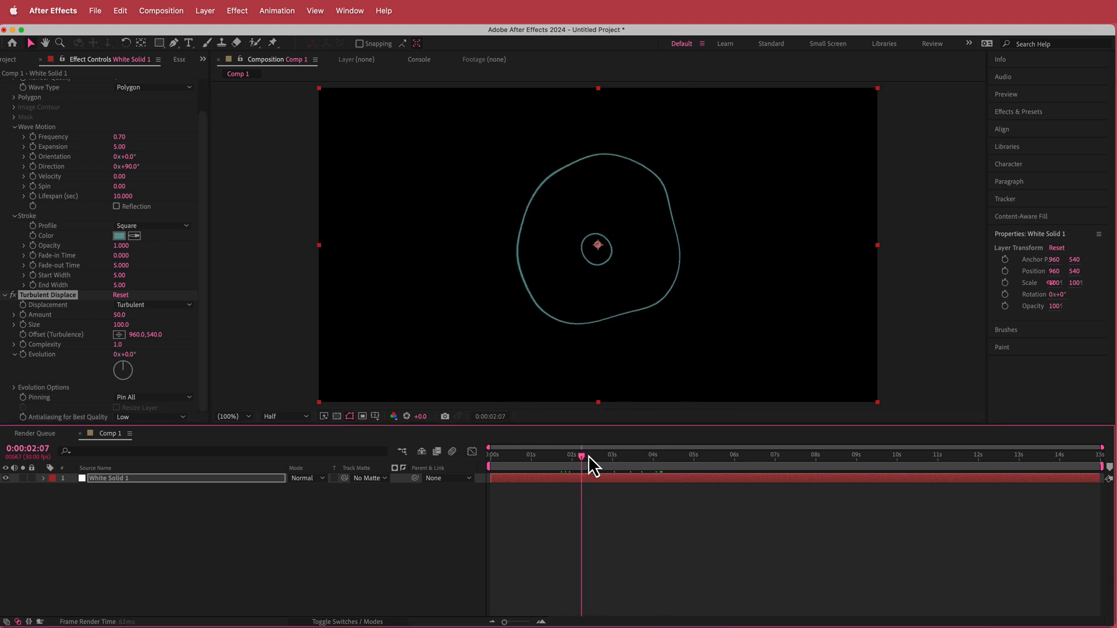
left_click(711, 455)
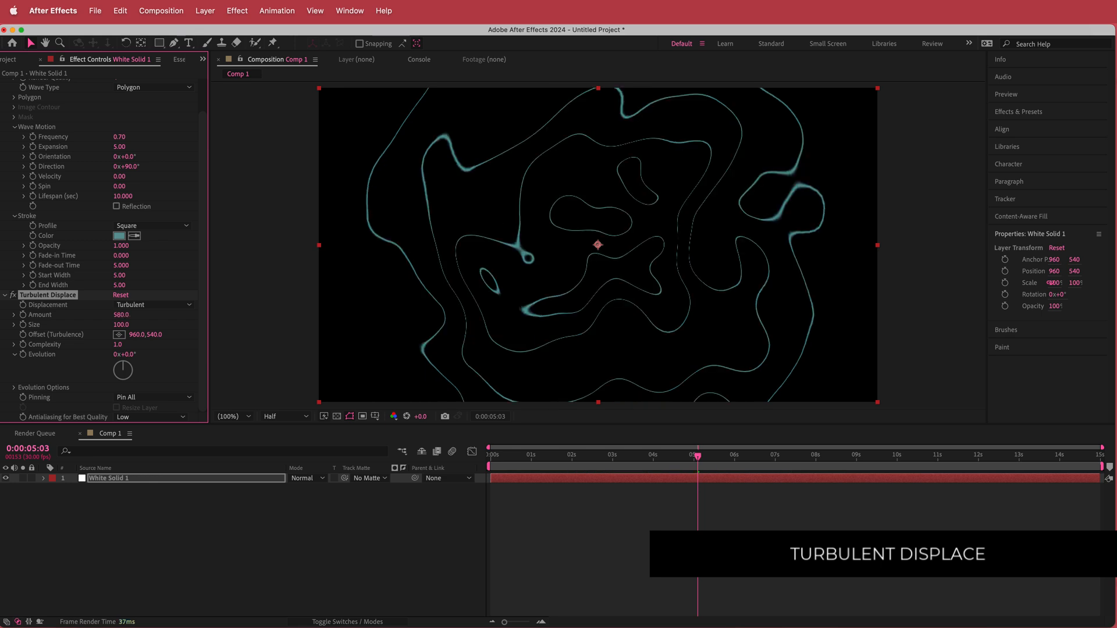
left_click(676, 455)
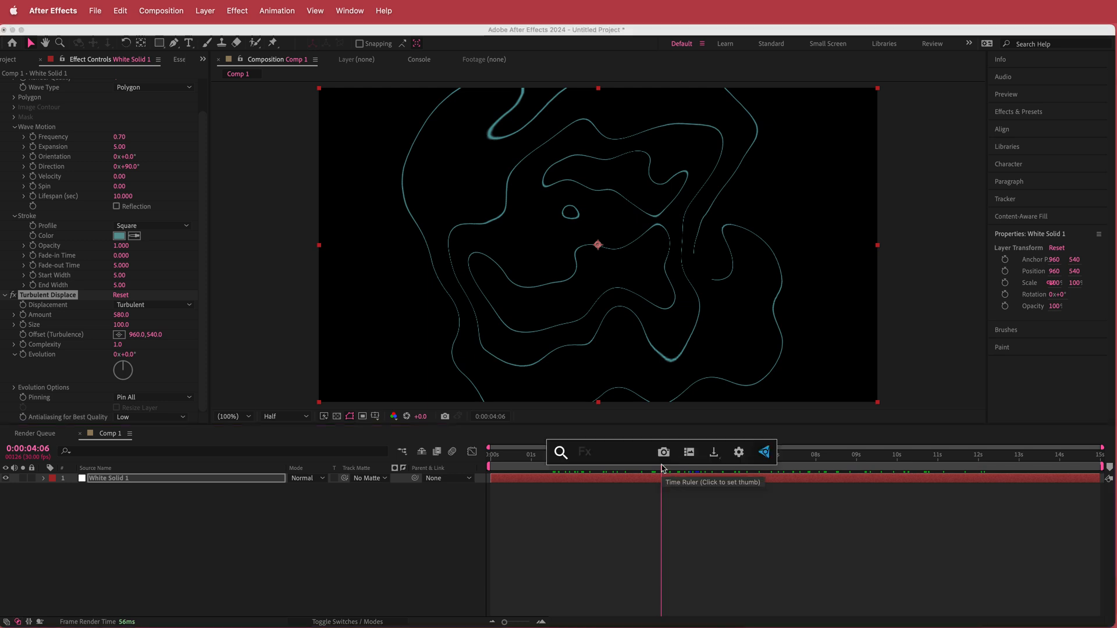
Step: Apply Wave Warp to the contour lines with height 6, width 57 and speed 0.9
type("wave")
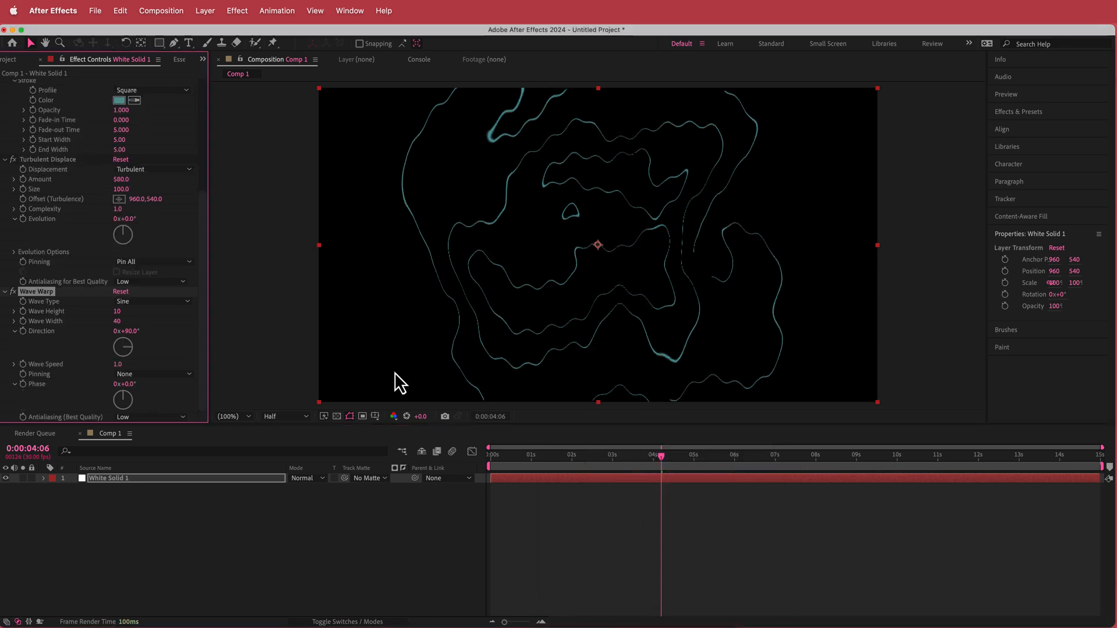
mouse_move(642, 141)
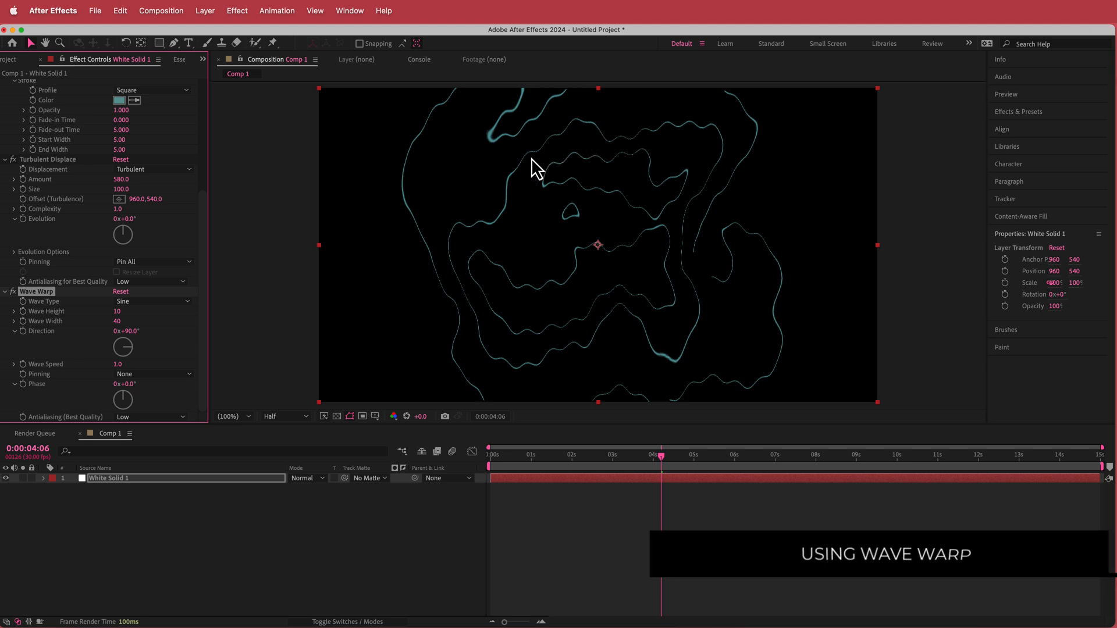
mouse_move(363, 212)
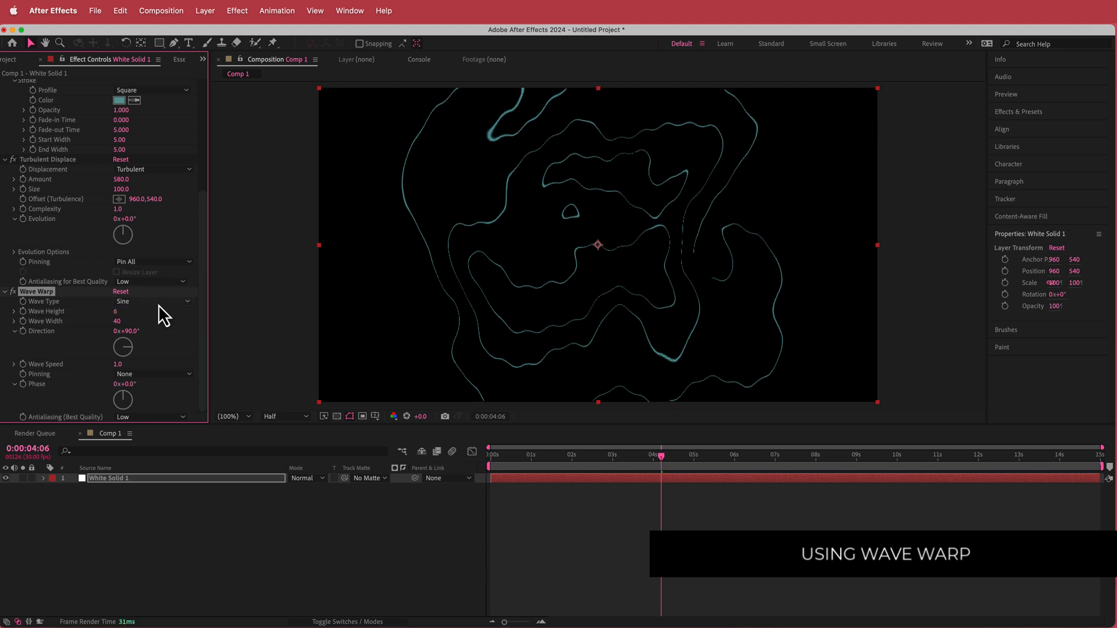
double_click(117, 321)
type("57")
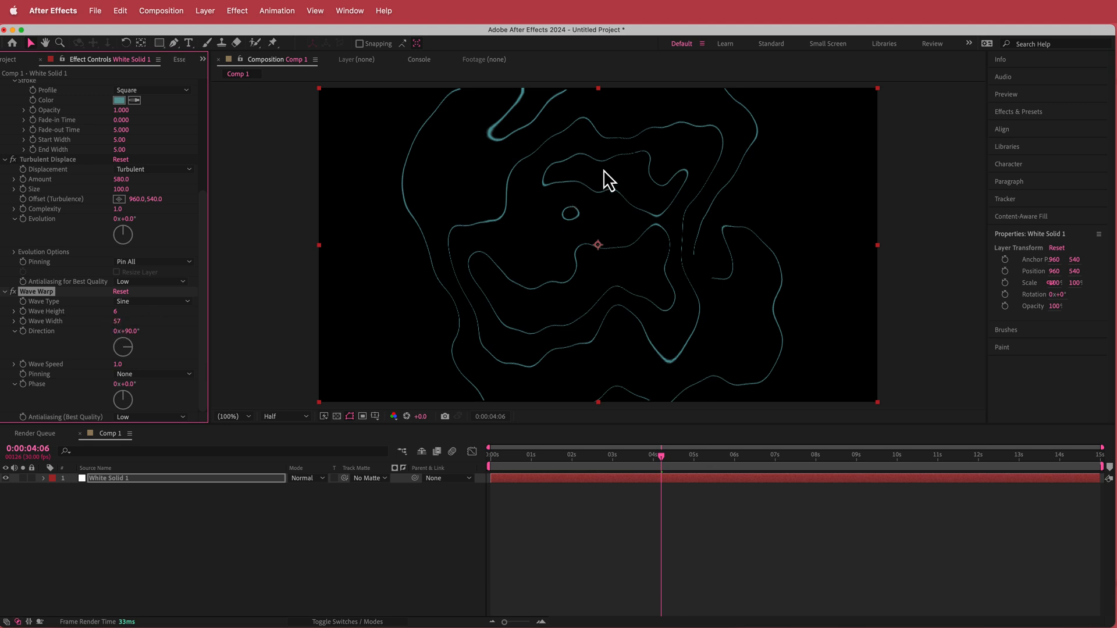
mouse_move(255, 325)
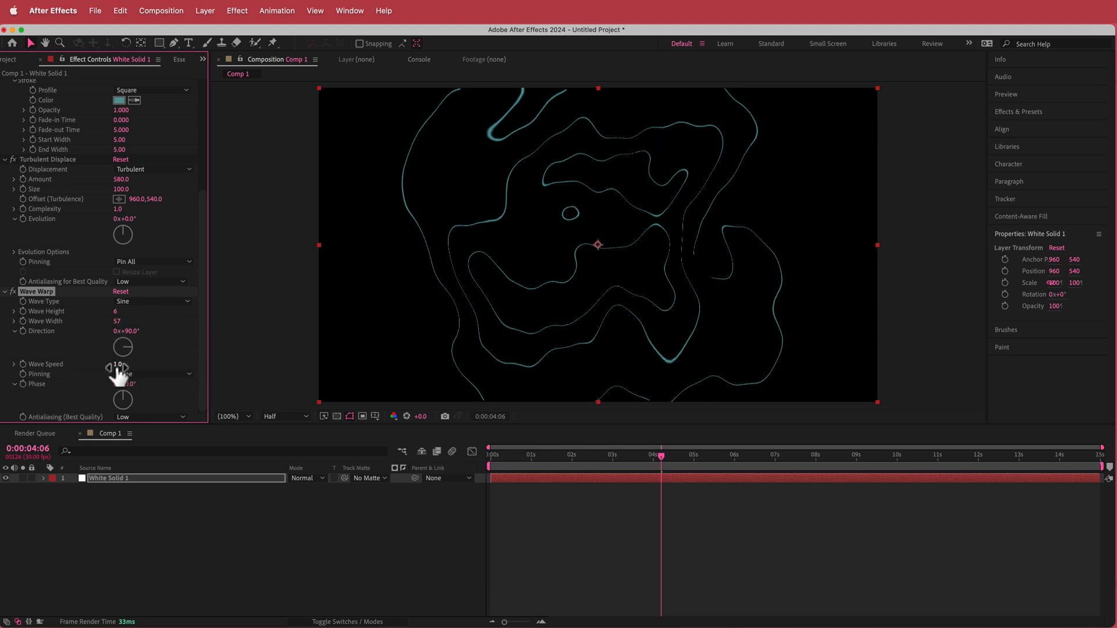
left_click(602, 455)
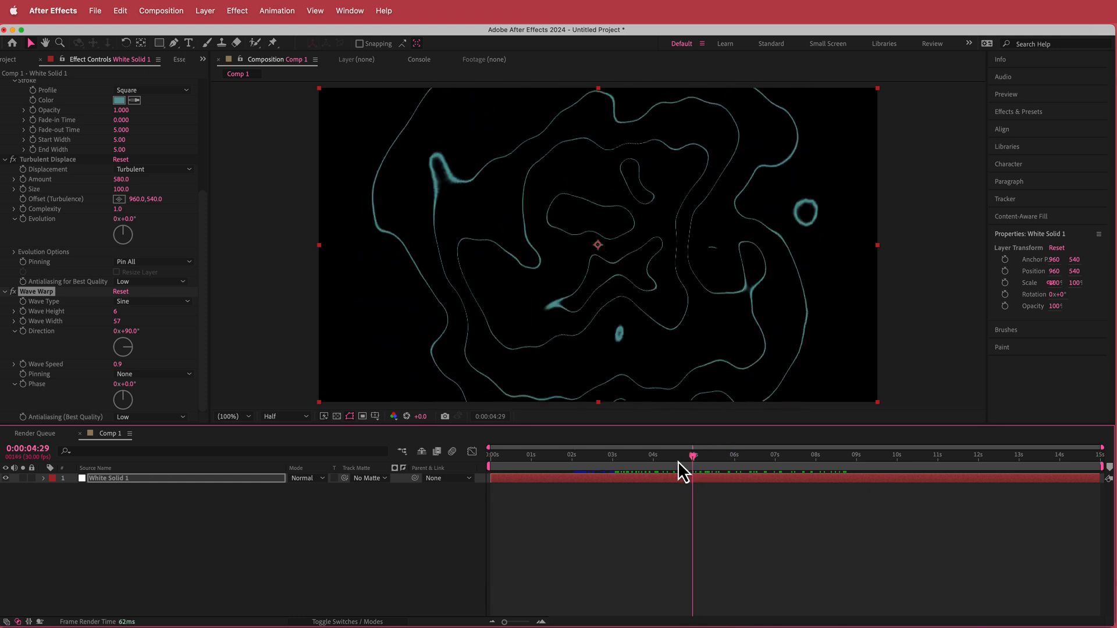
mouse_move(319, 310)
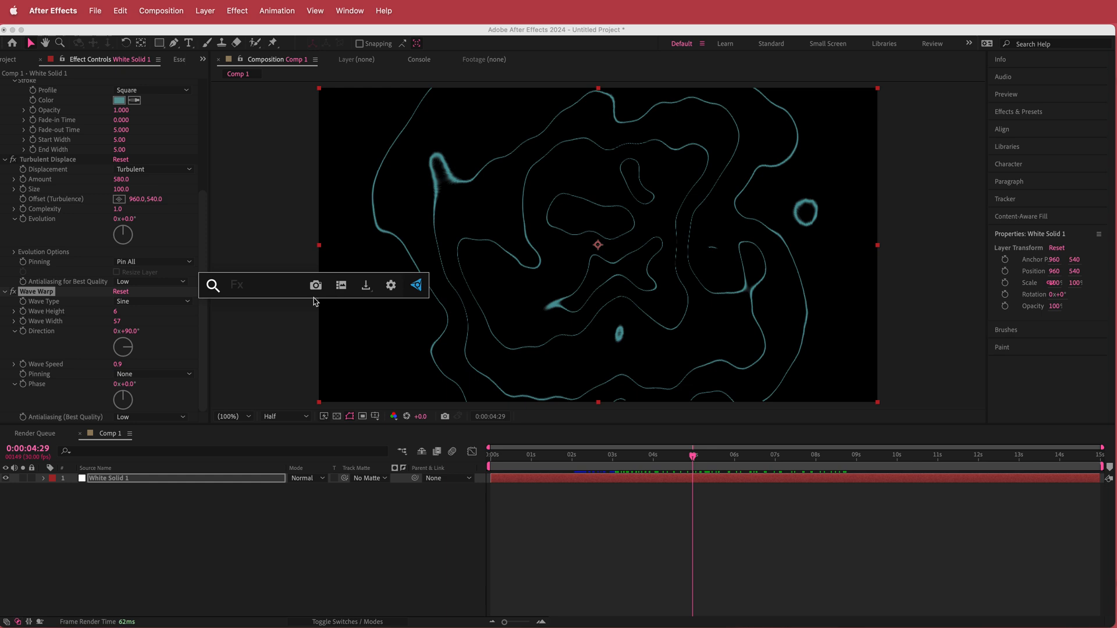
Step: Apply an Echo effect to the contour lines layer and preview the trailing
type("ech")
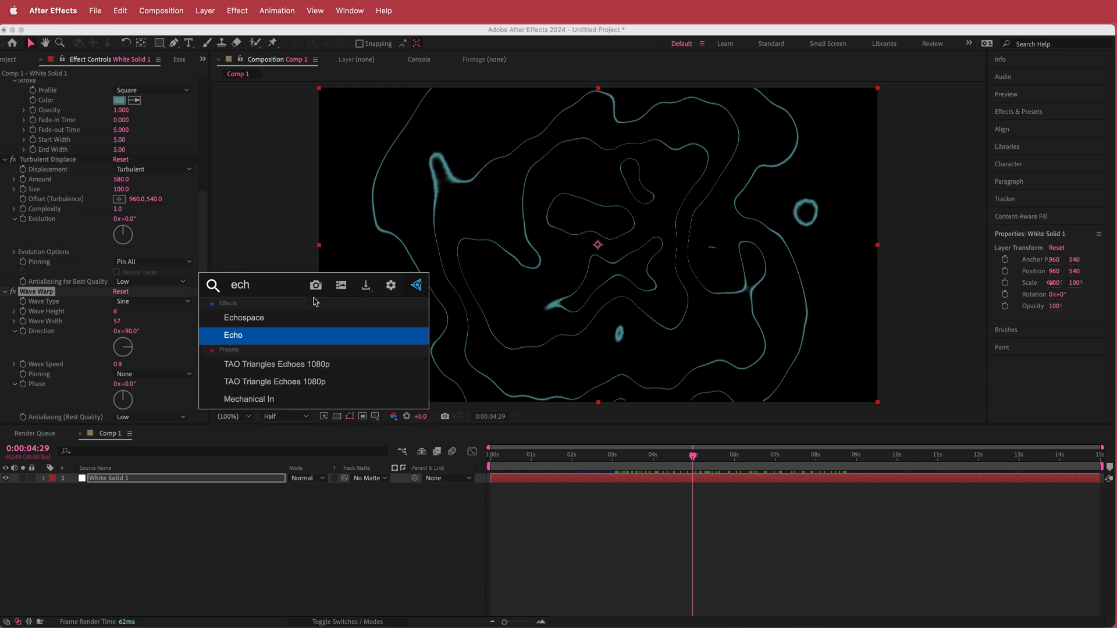
double_click(233, 335)
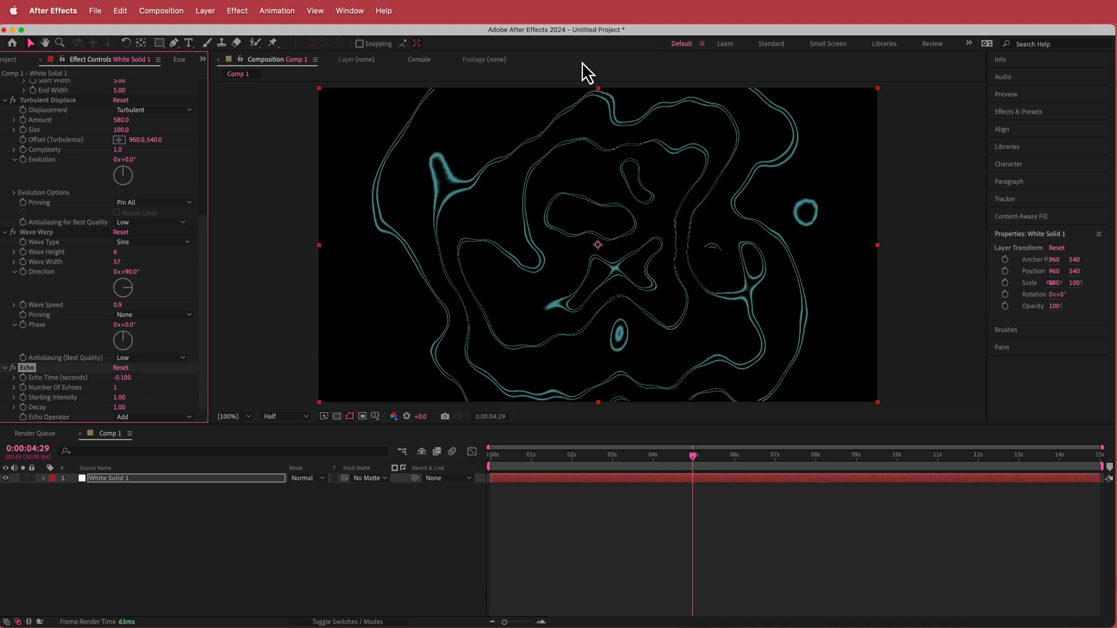
mouse_move(692, 114)
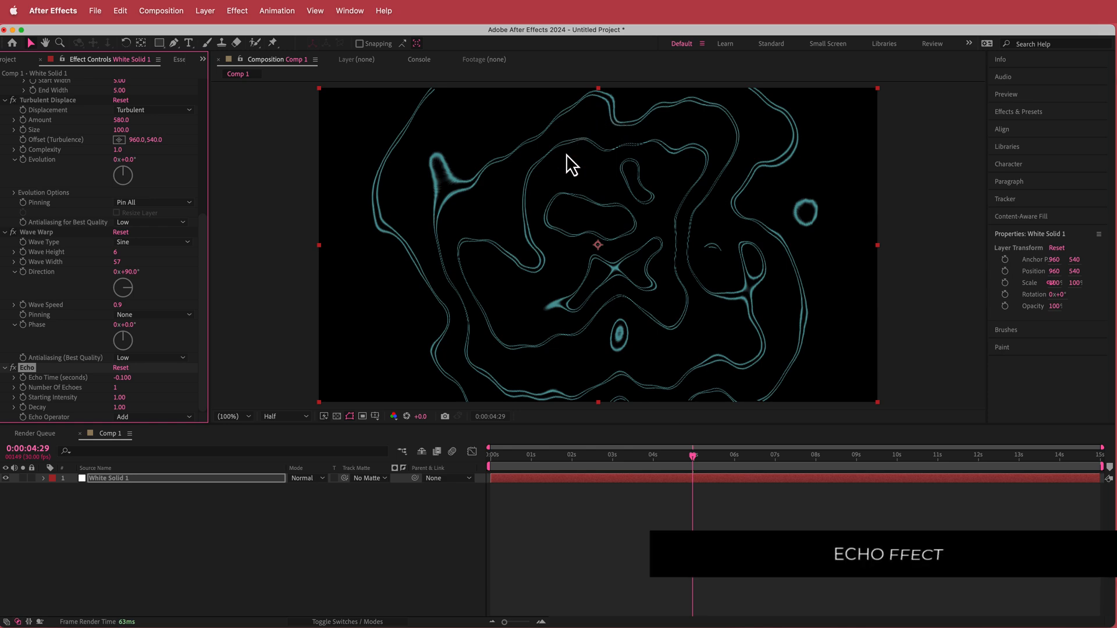
left_click(581, 454)
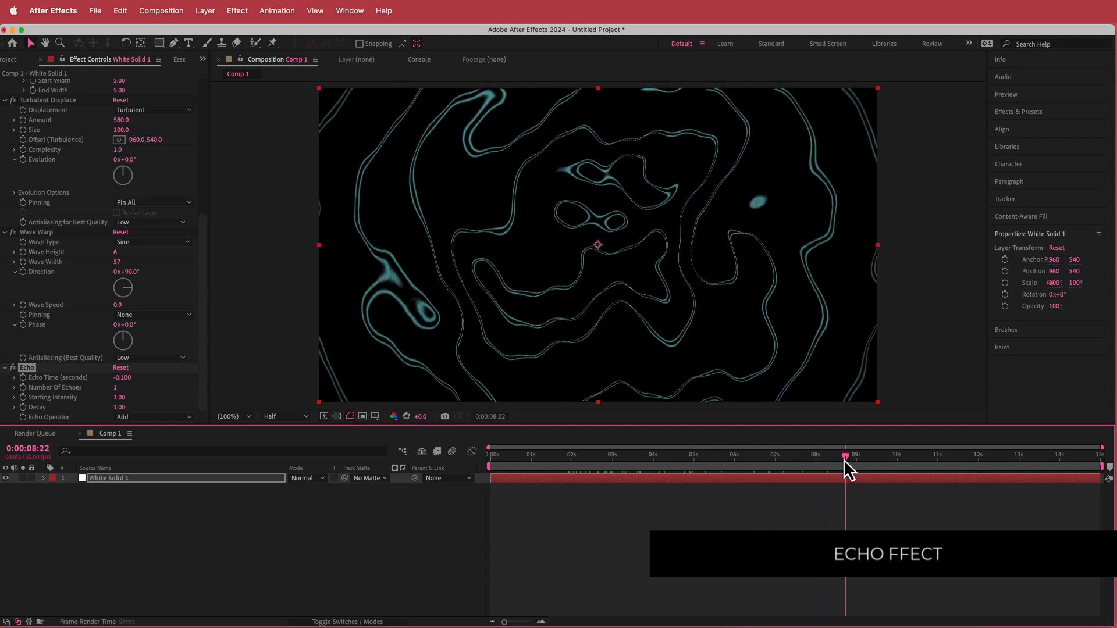
left_click(645, 456)
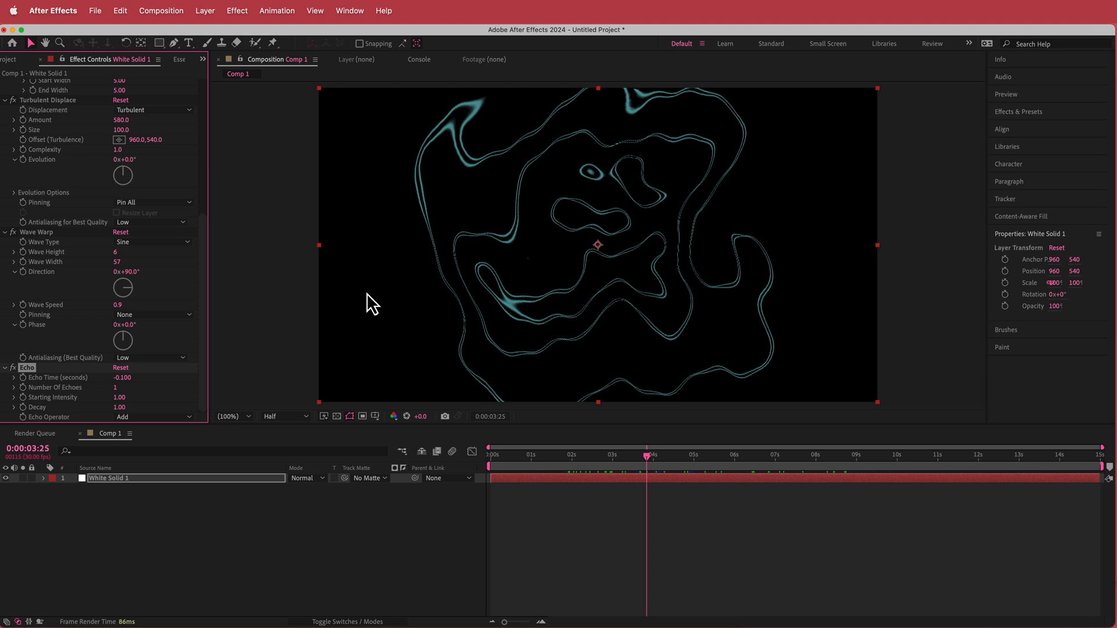
mouse_move(124, 403)
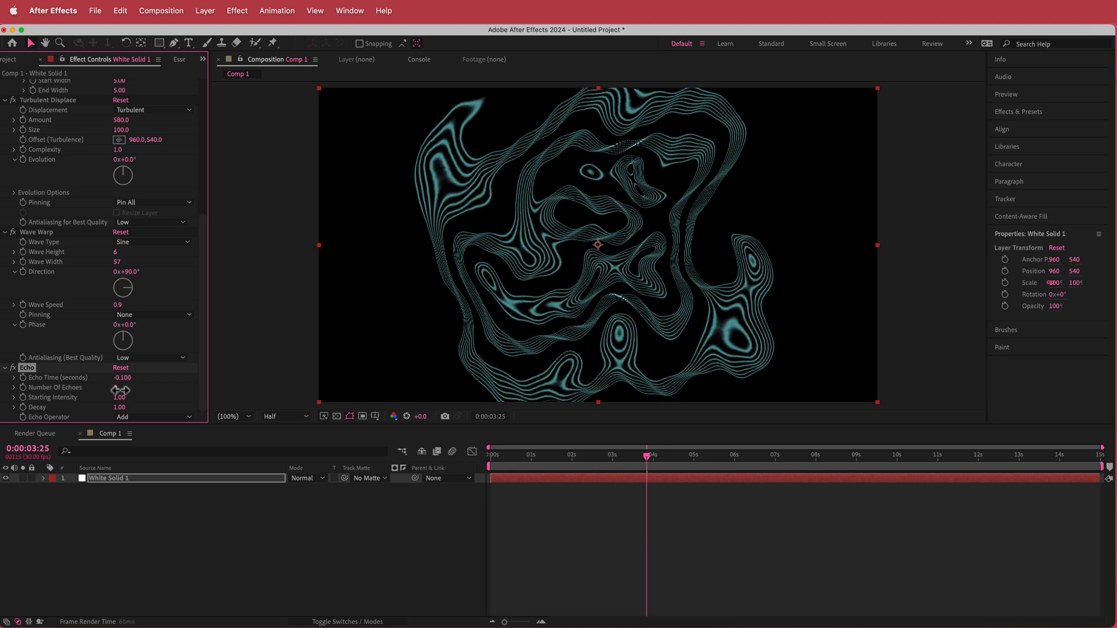
Step: Set the Echo to 2 echoes with 0.80 decay and review the animation
double_click(120, 388)
type("2")
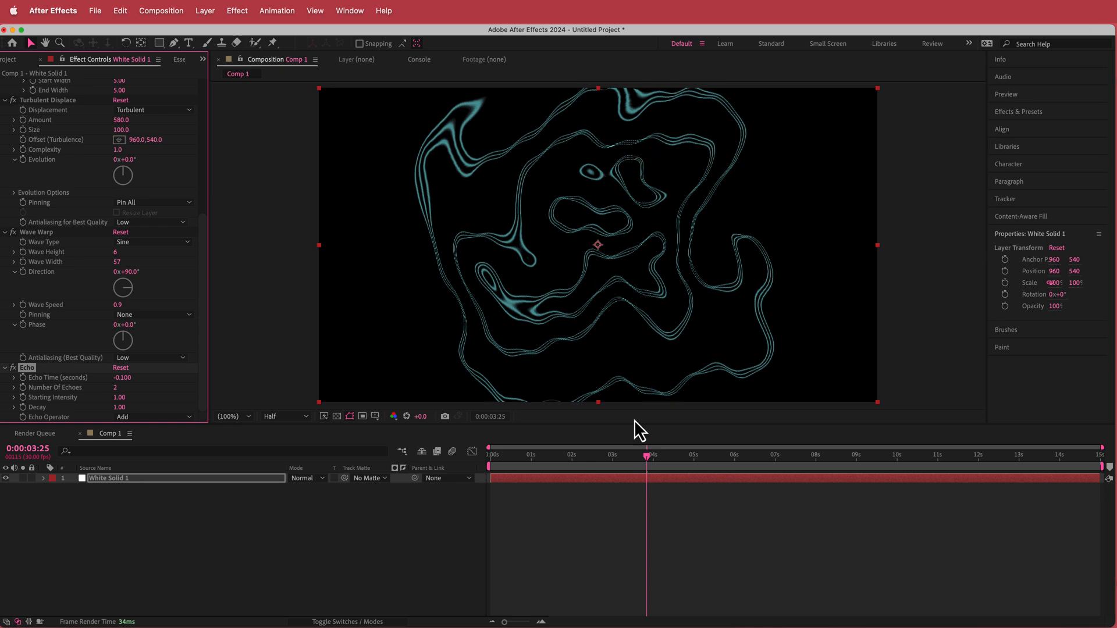
left_click(716, 455)
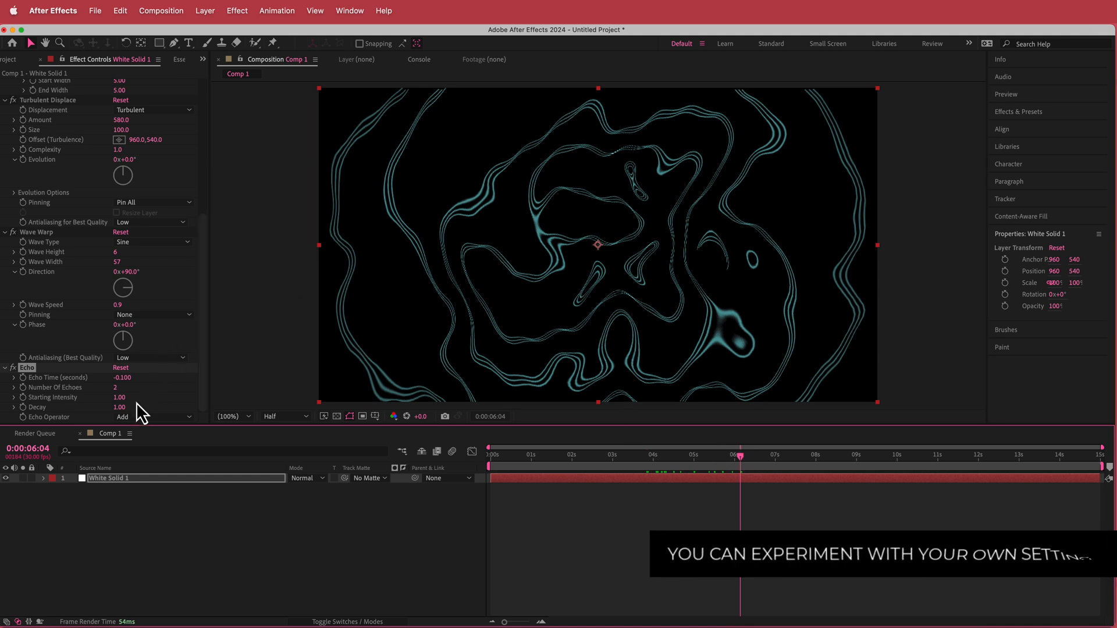
double_click(121, 407)
type("0.8")
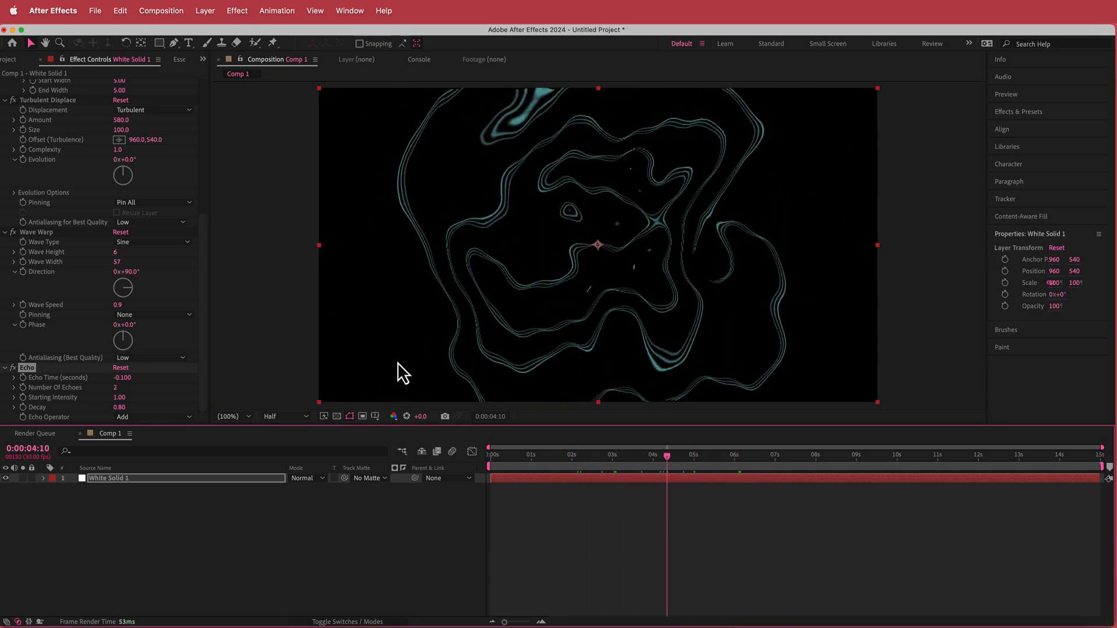
mouse_move(54, 382)
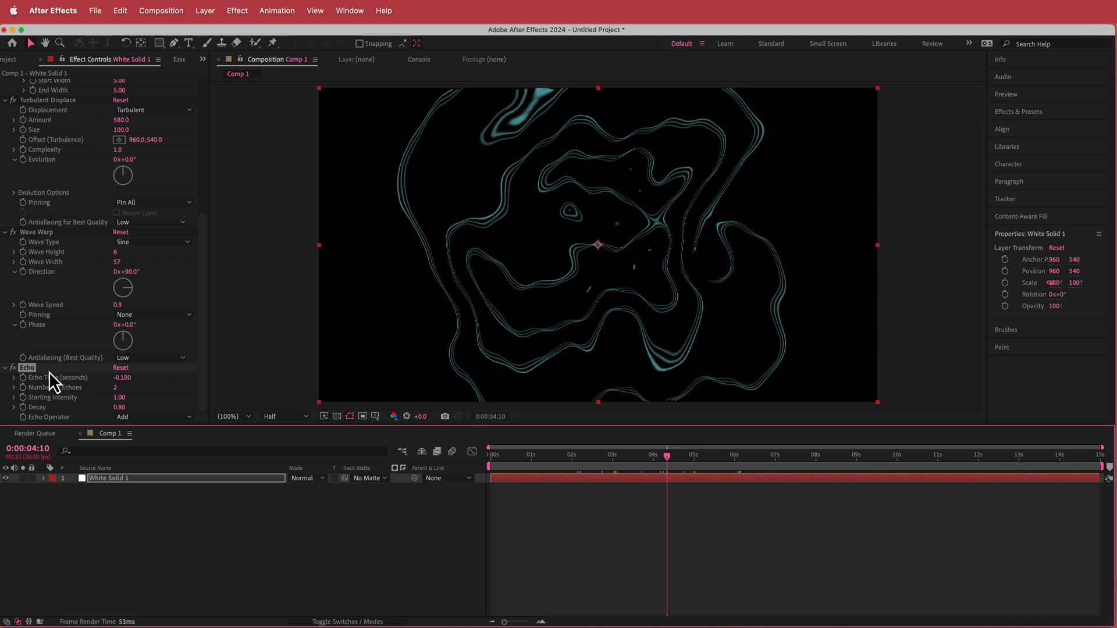
left_click(284, 417)
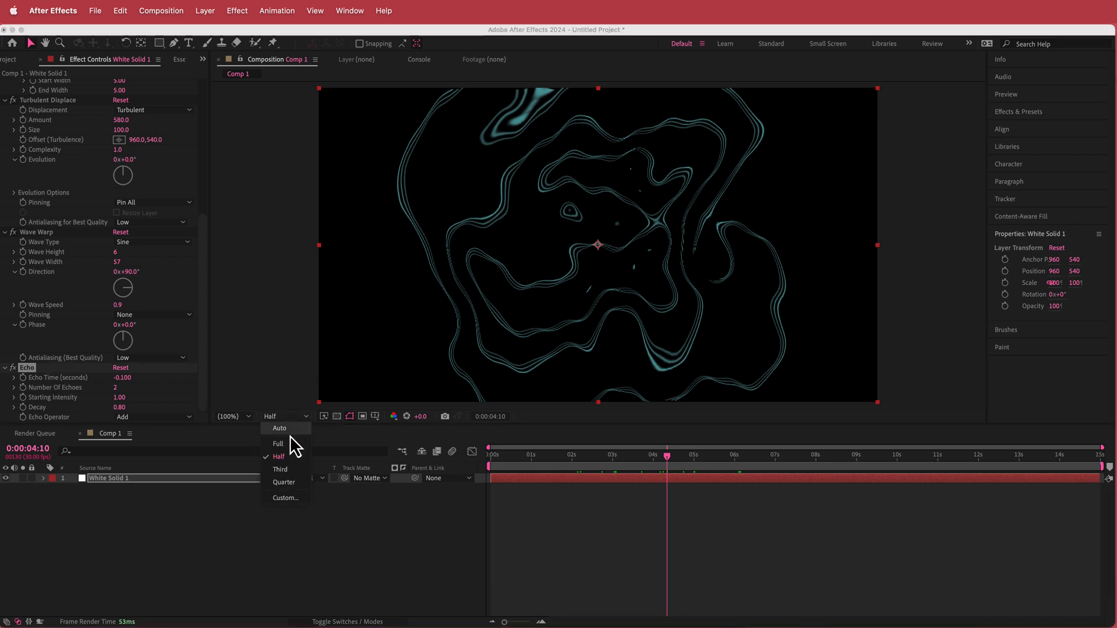
mouse_move(283, 469)
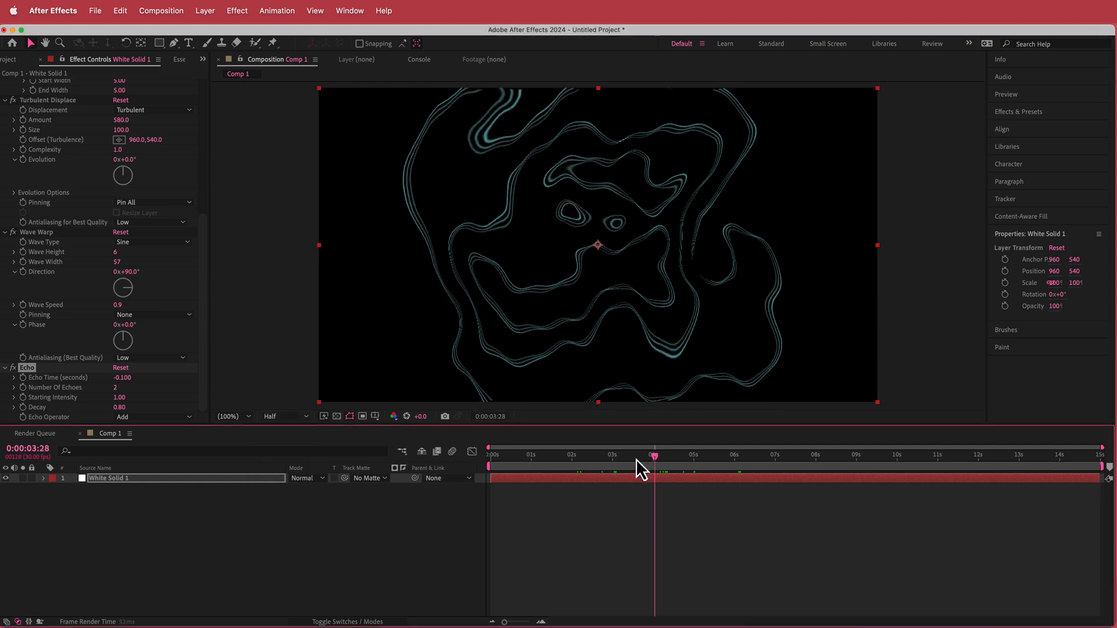
left_click(754, 455)
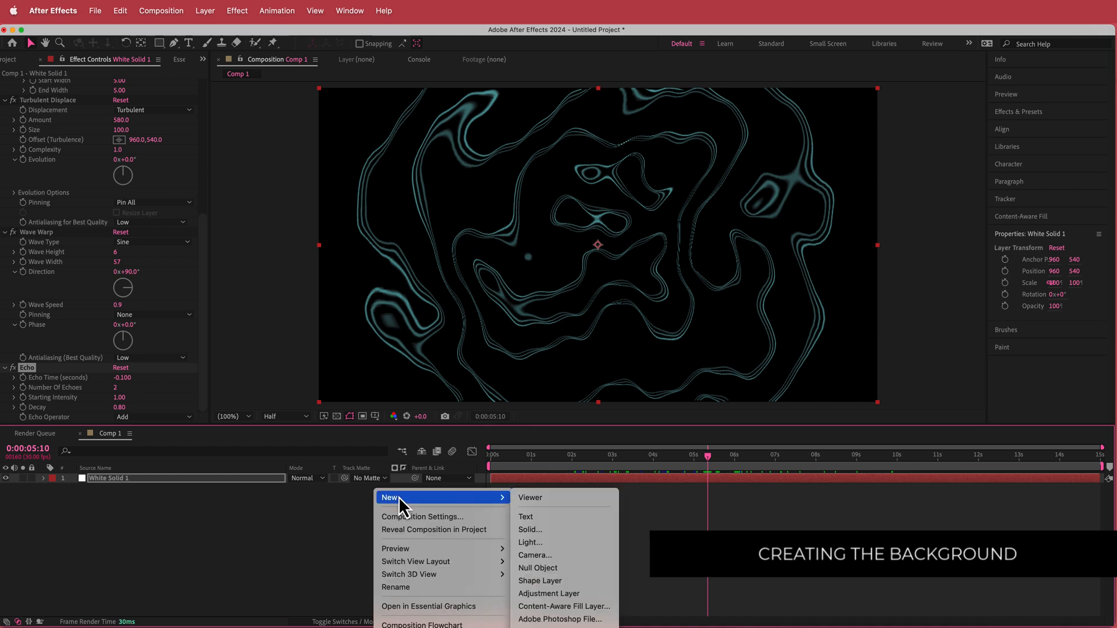
Step: Add a BG solid behind the lines and apply a Gradient Ramp to it
left_click(530, 529)
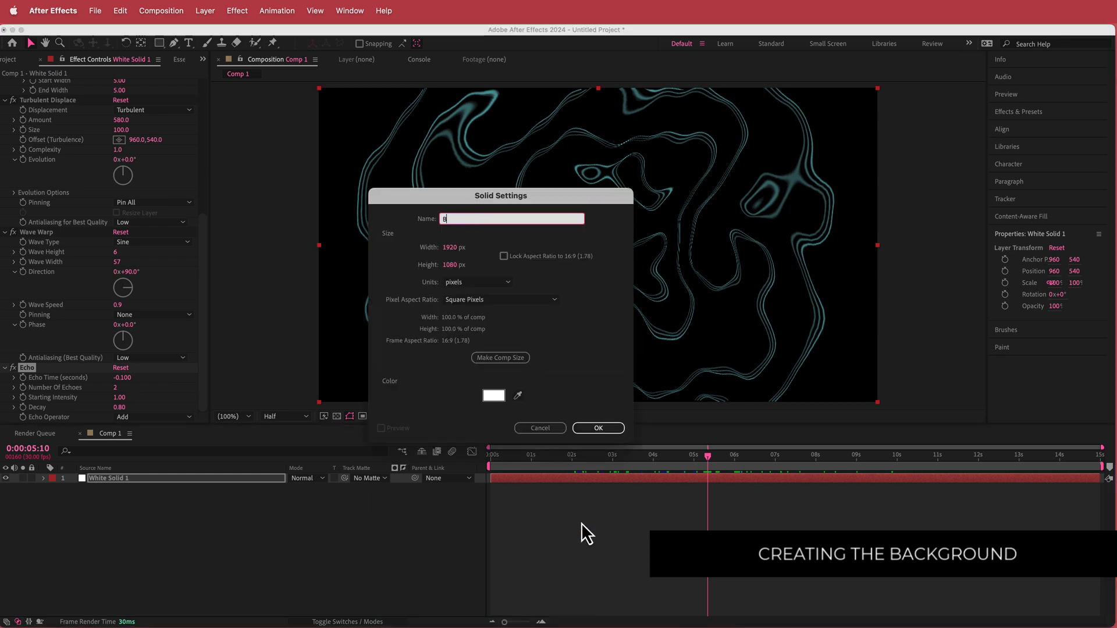
left_click(597, 427)
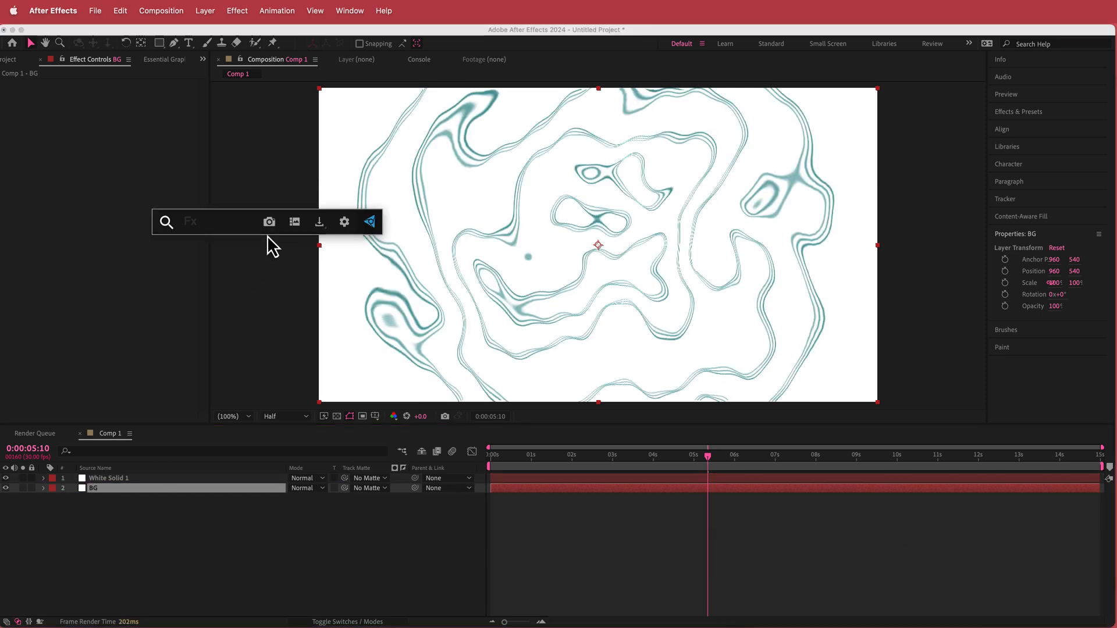
type("ramp")
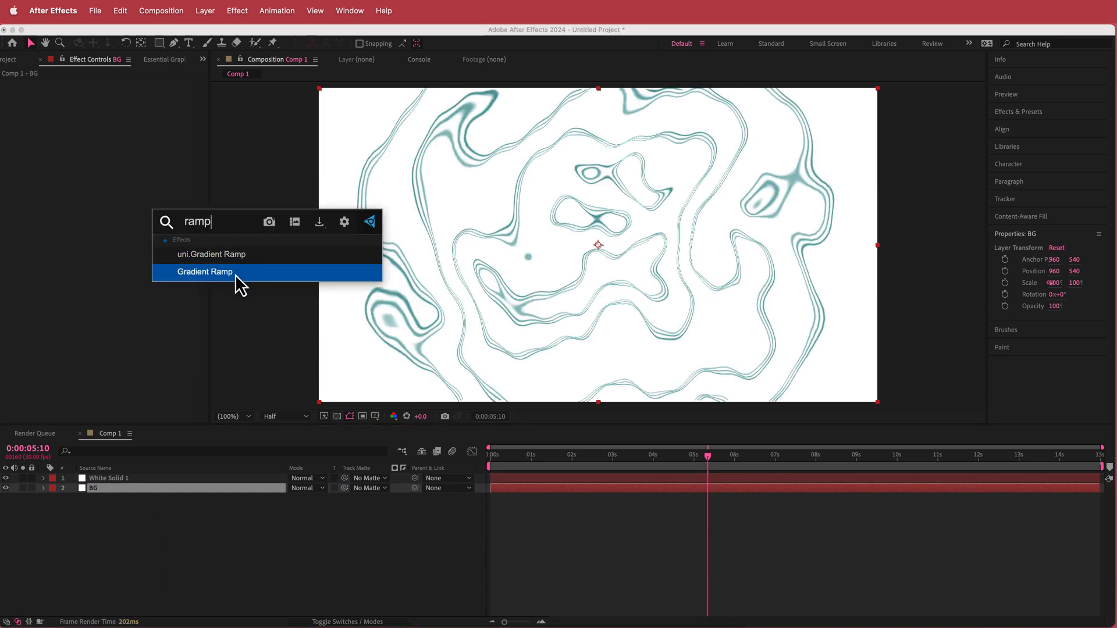
double_click(205, 271)
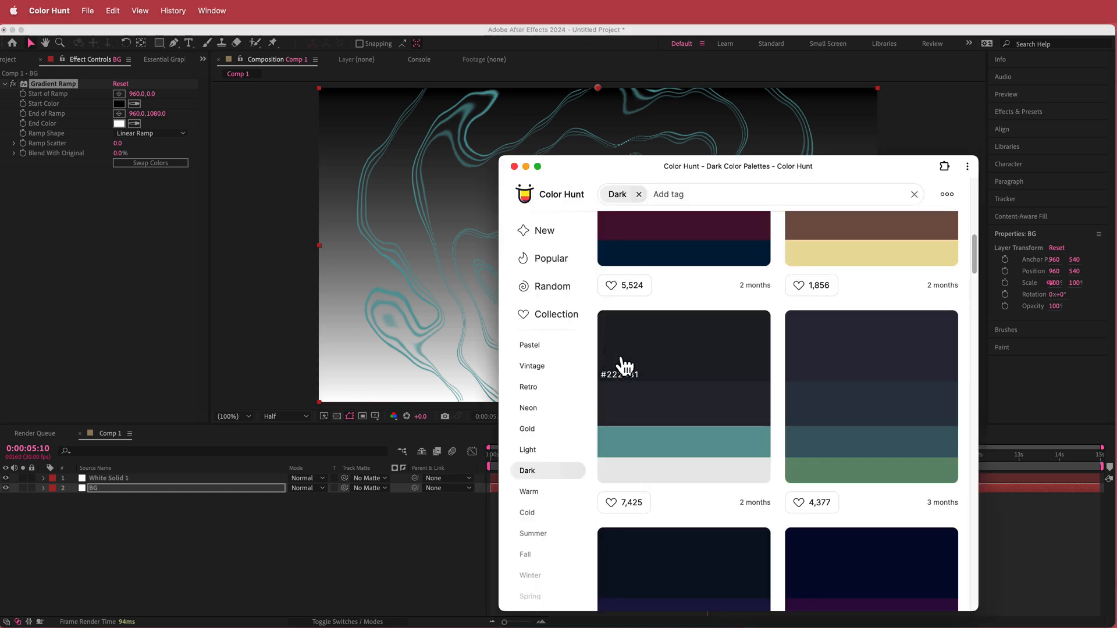
mouse_move(132, 125)
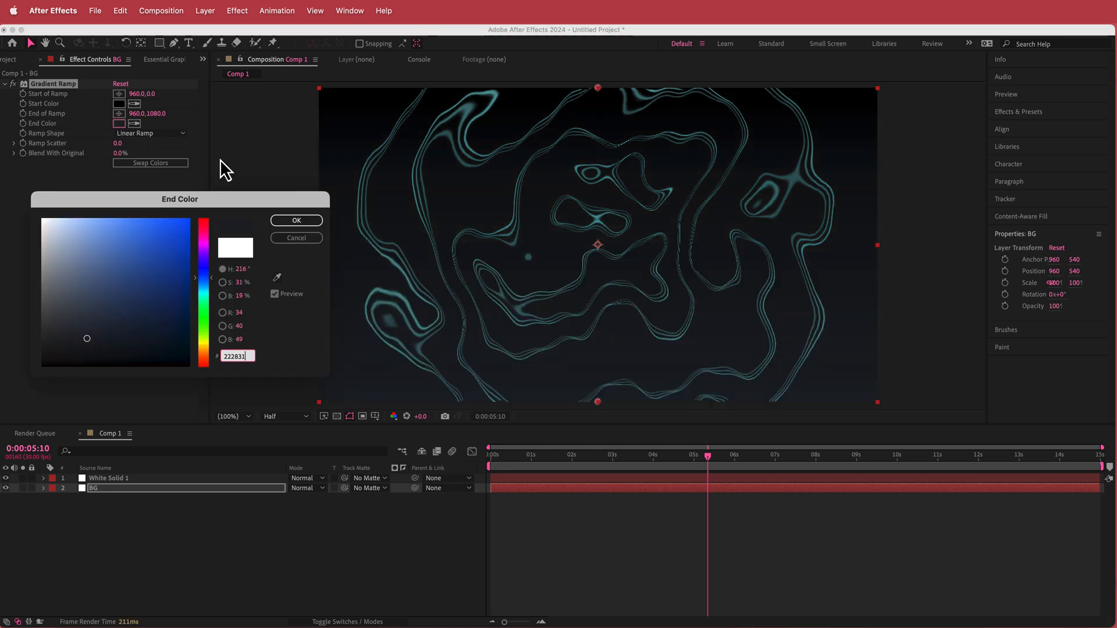
Step: Make the ramp a radial vignette from 960,540 to 20,1068 with swapped colours, dark at the corners
left_click(150, 133)
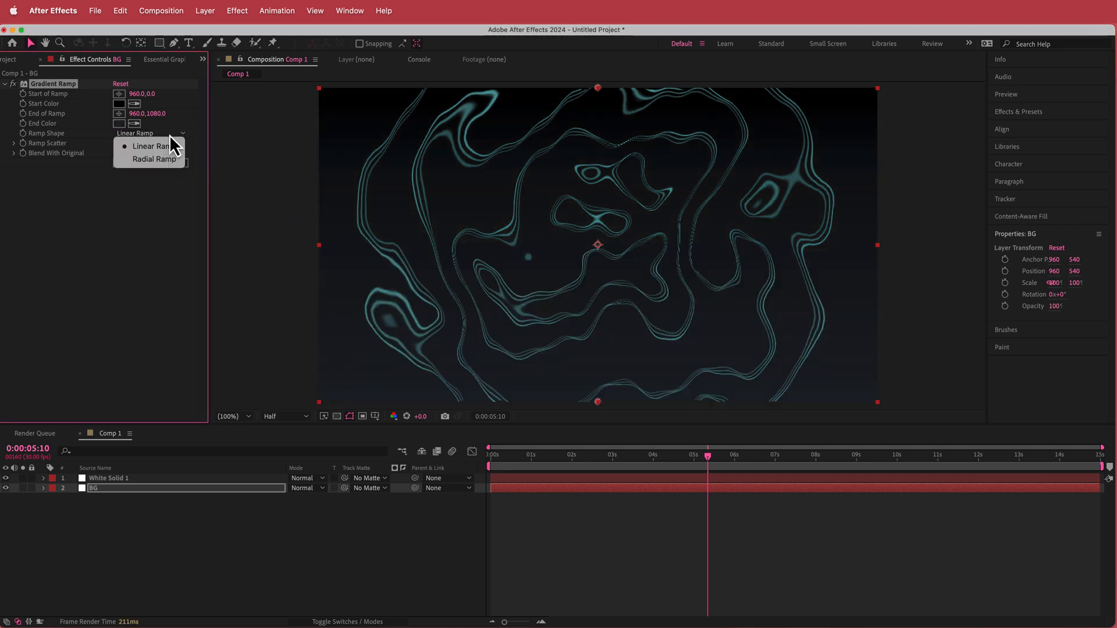
left_click(153, 159)
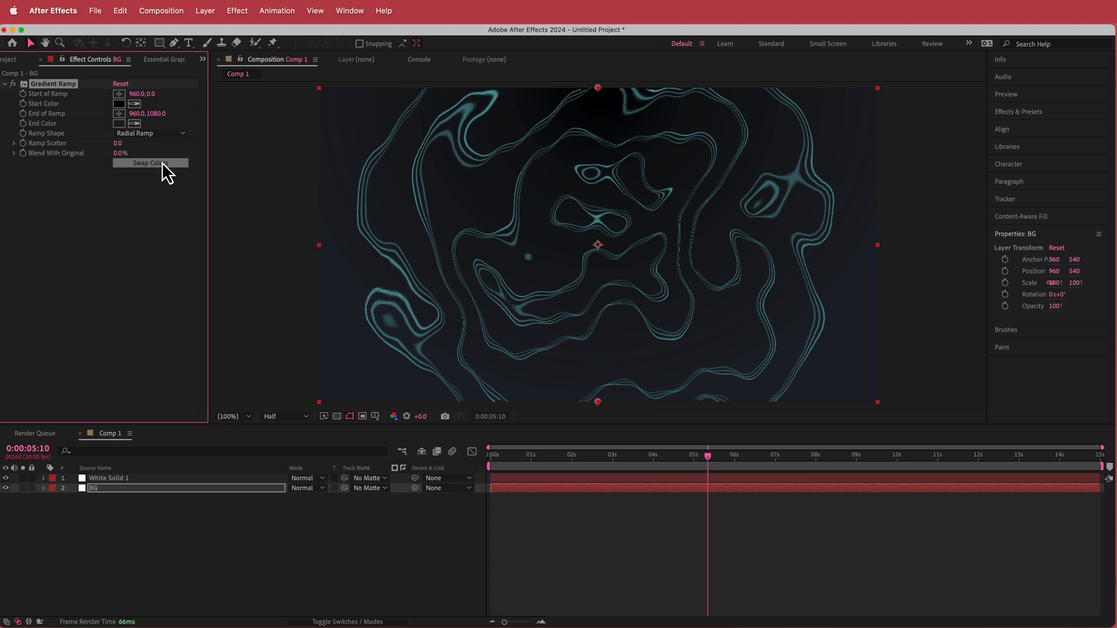
mouse_move(127, 105)
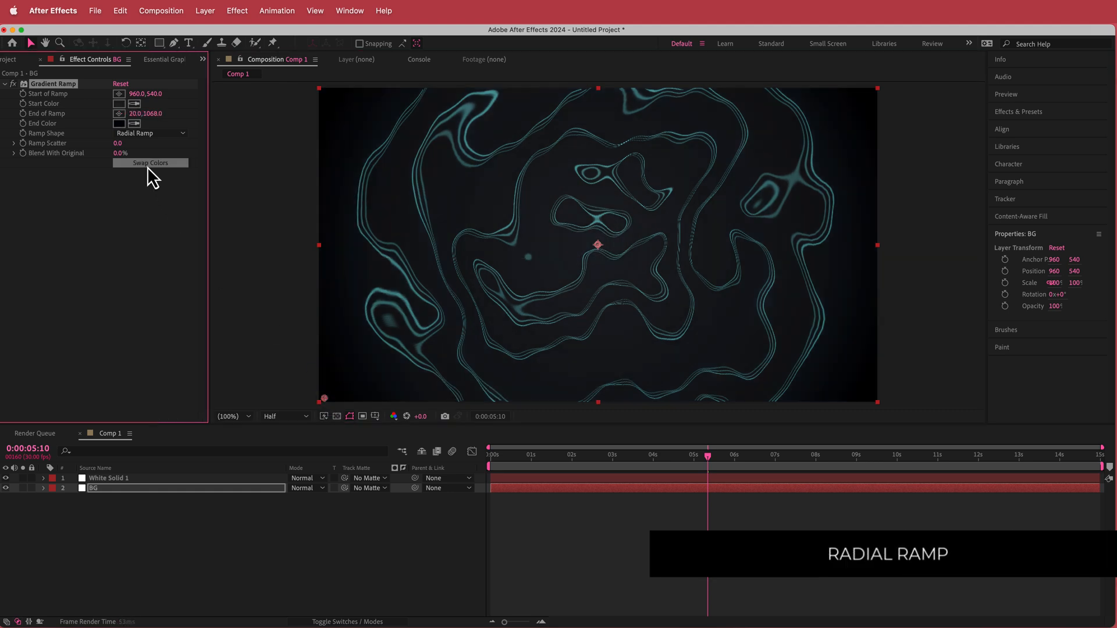
mouse_move(560, 132)
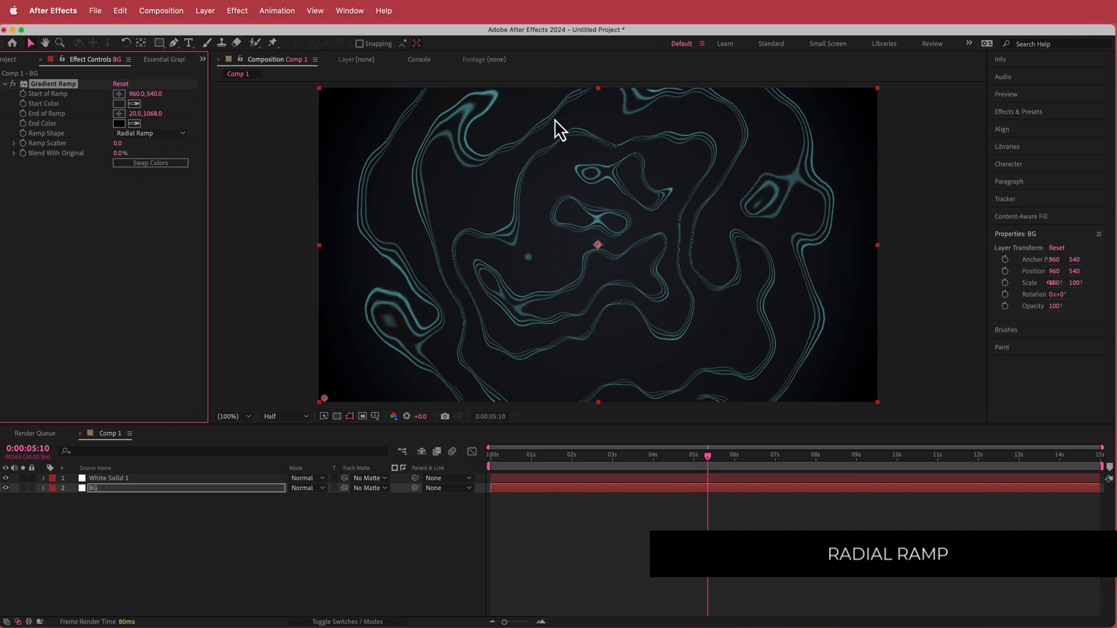
left_click(604, 455)
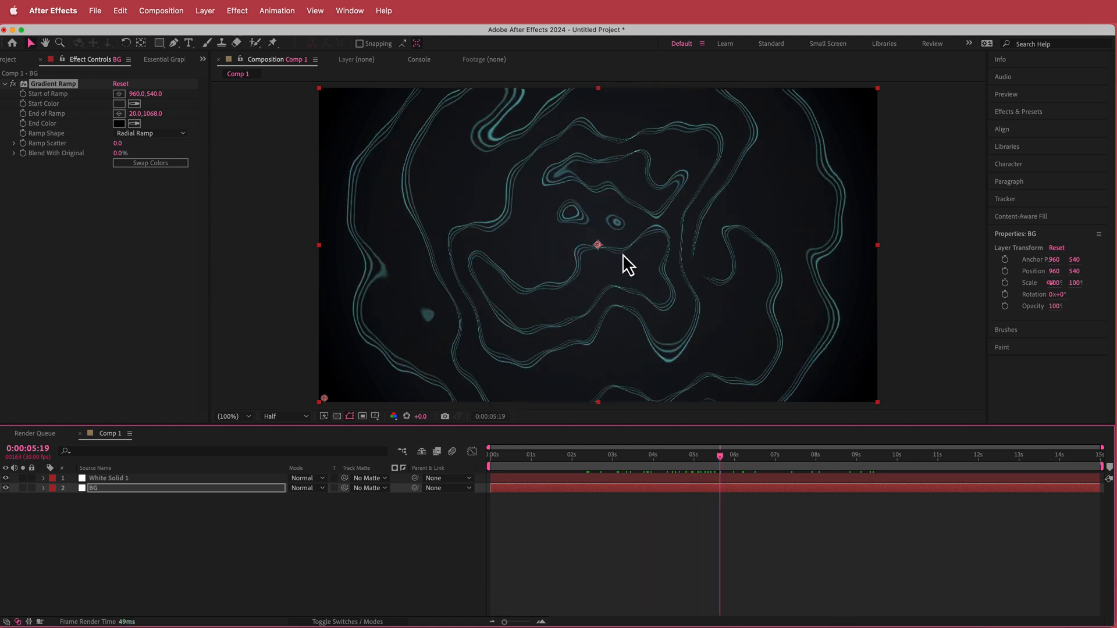
mouse_move(138, 491)
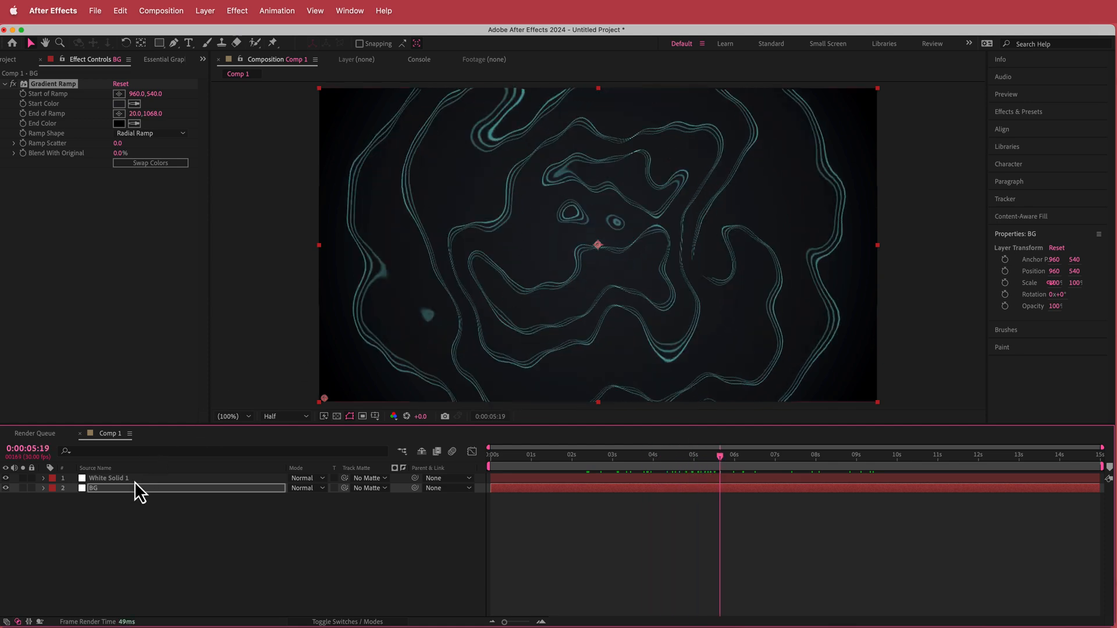
Step: Set White Solid 1's Glow to 55% threshold and radius 500 for a wide soft teal glow
left_click(109, 478)
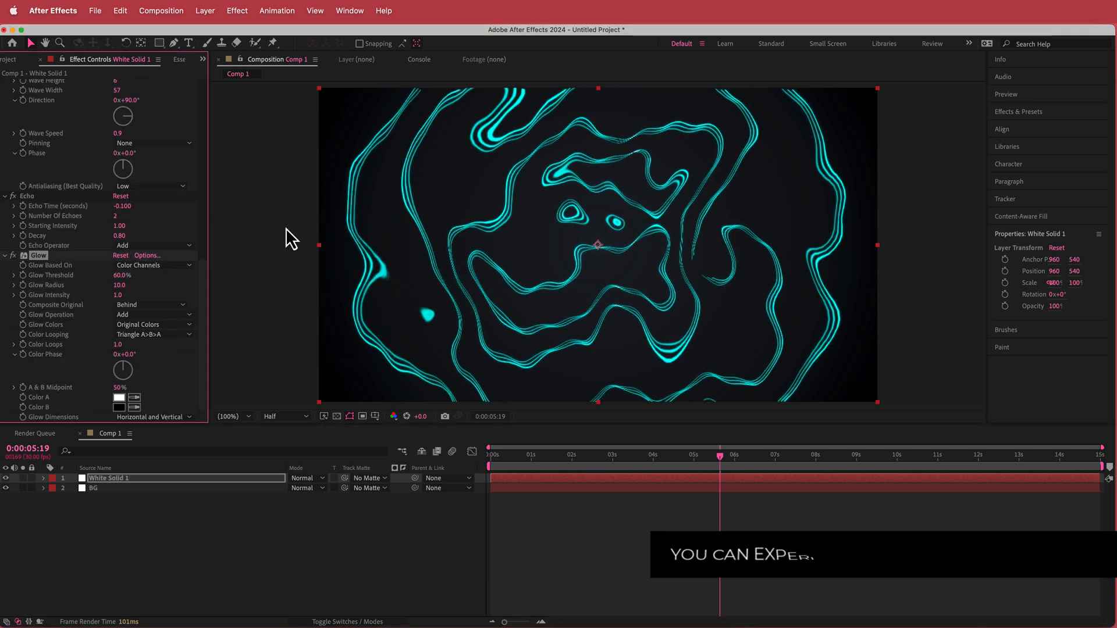
mouse_move(671, 216)
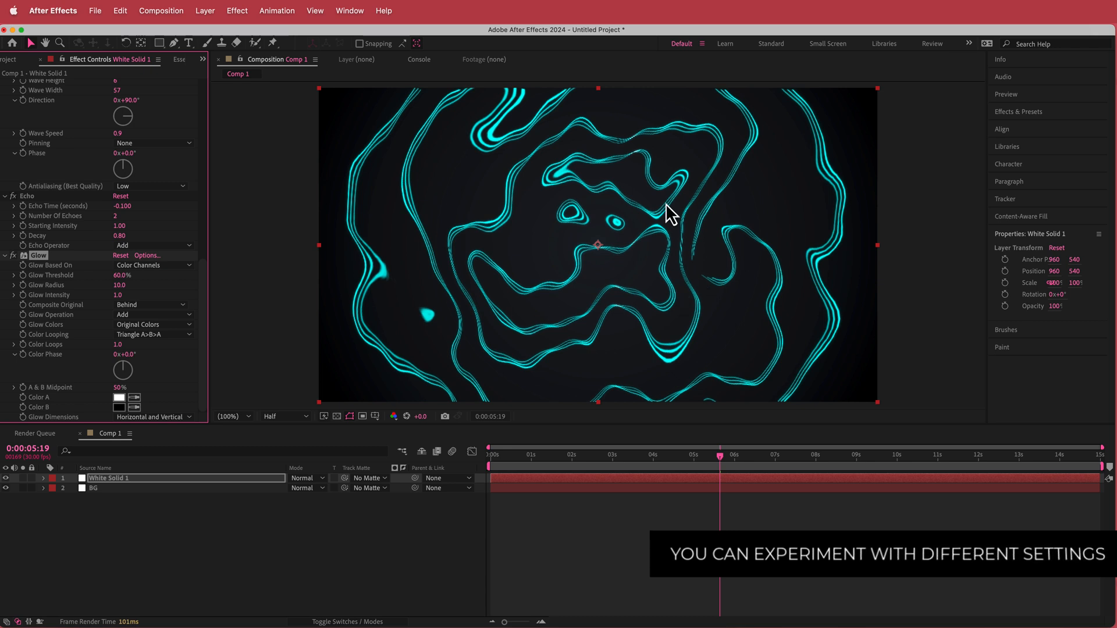
mouse_move(205, 289)
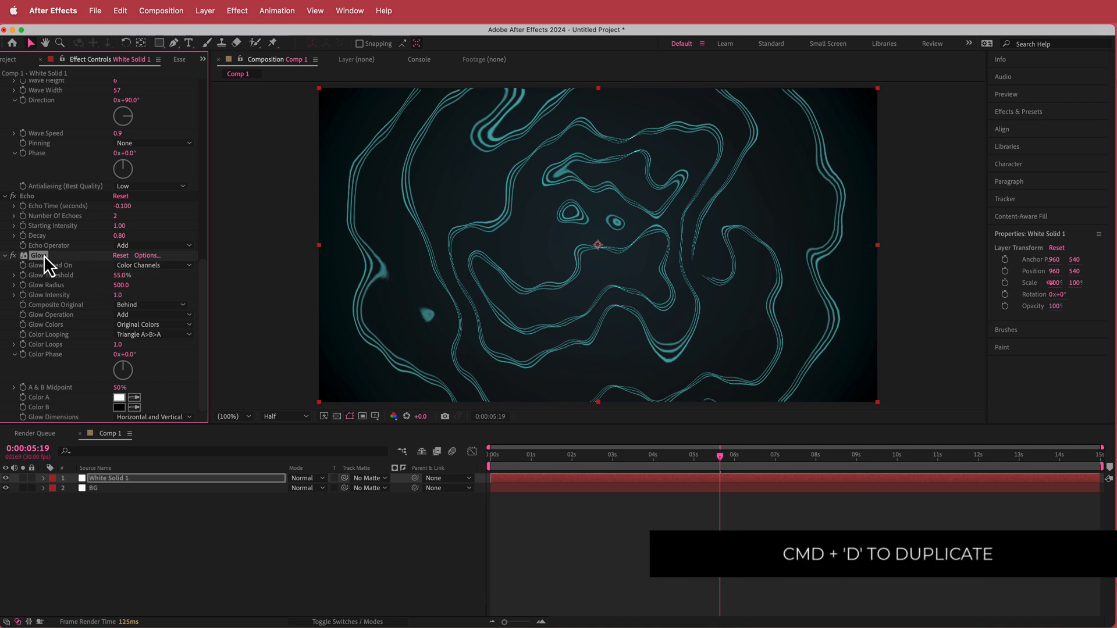
Step: Duplicate Glow as Glow 2 with 20% threshold, radius 10, intensity 0.8 and review the look
key("cmd+d")
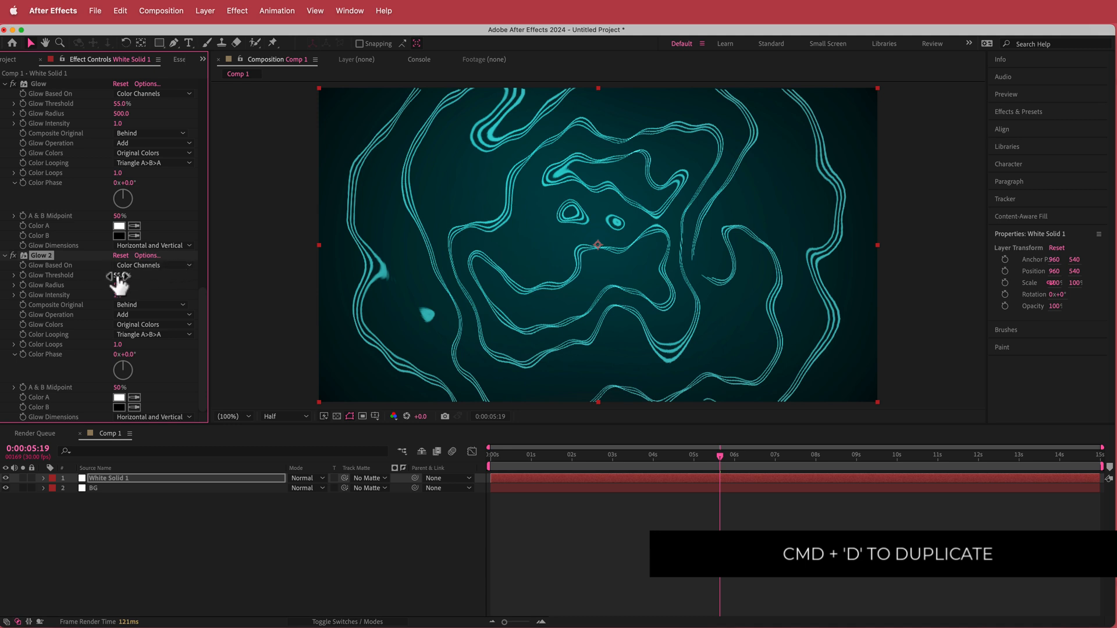
left_click(120, 275)
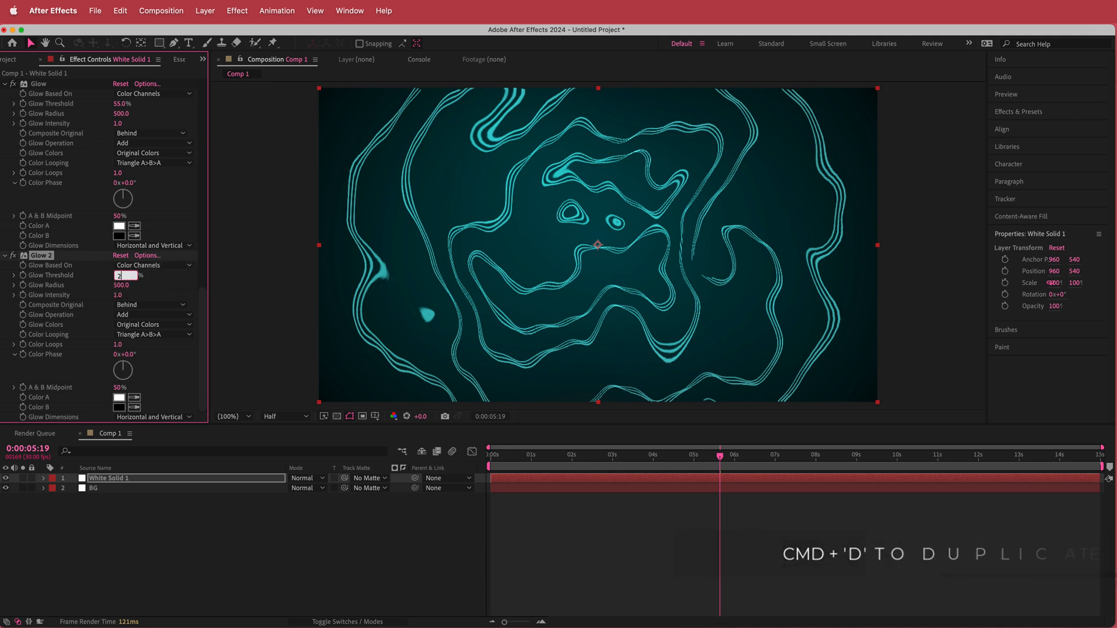
type("20.0%")
left_click(122, 285)
type("10")
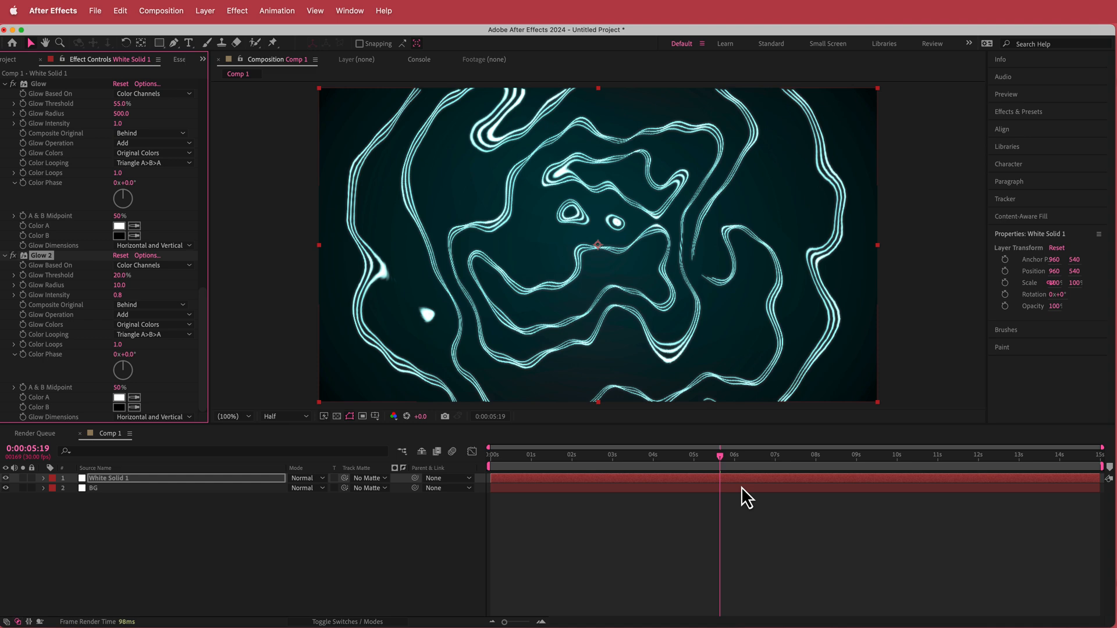
left_click(589, 455)
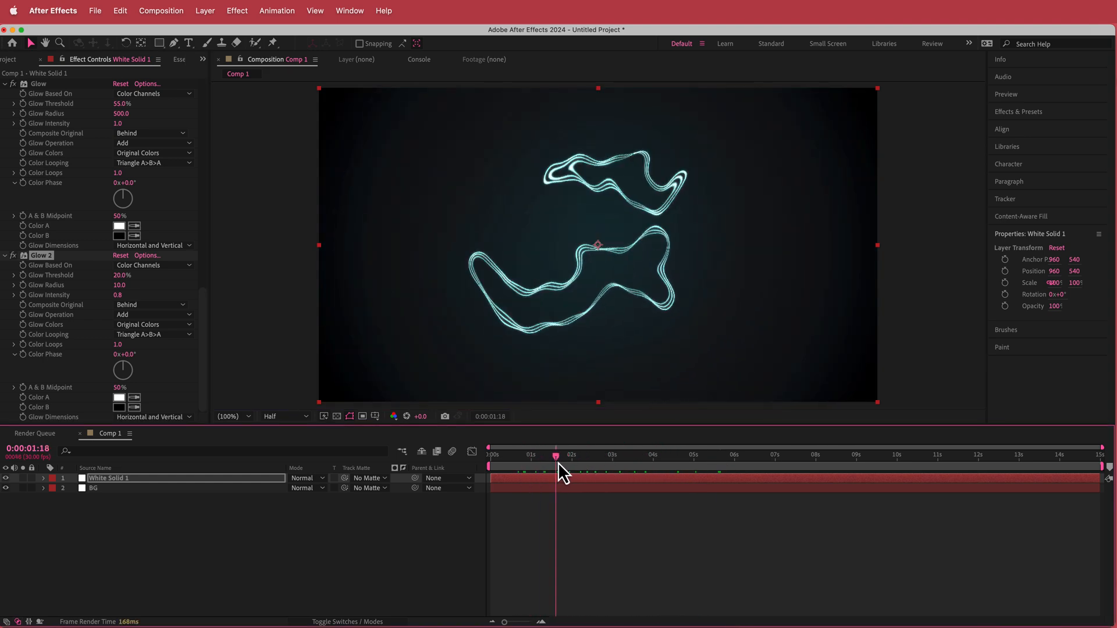
left_click(652, 456)
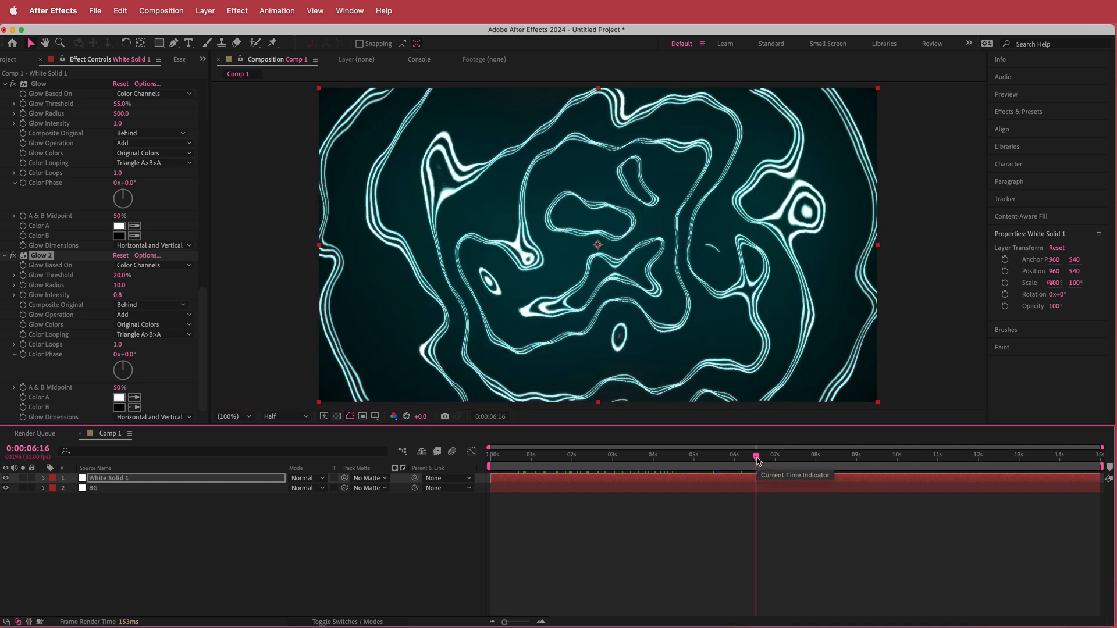
mouse_move(685, 449)
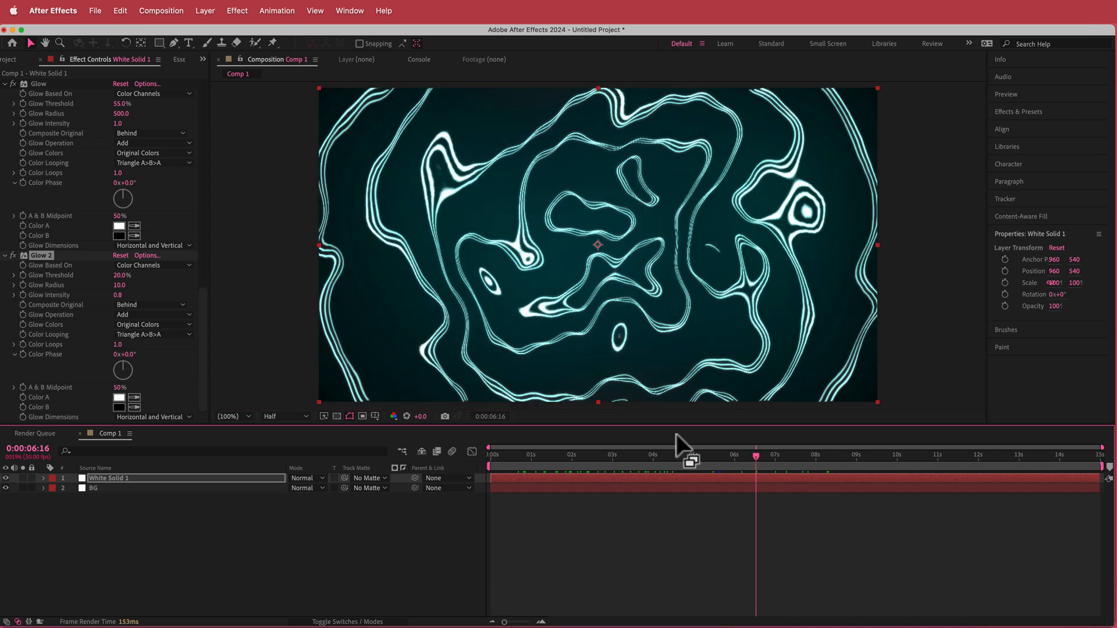
mouse_move(406, 488)
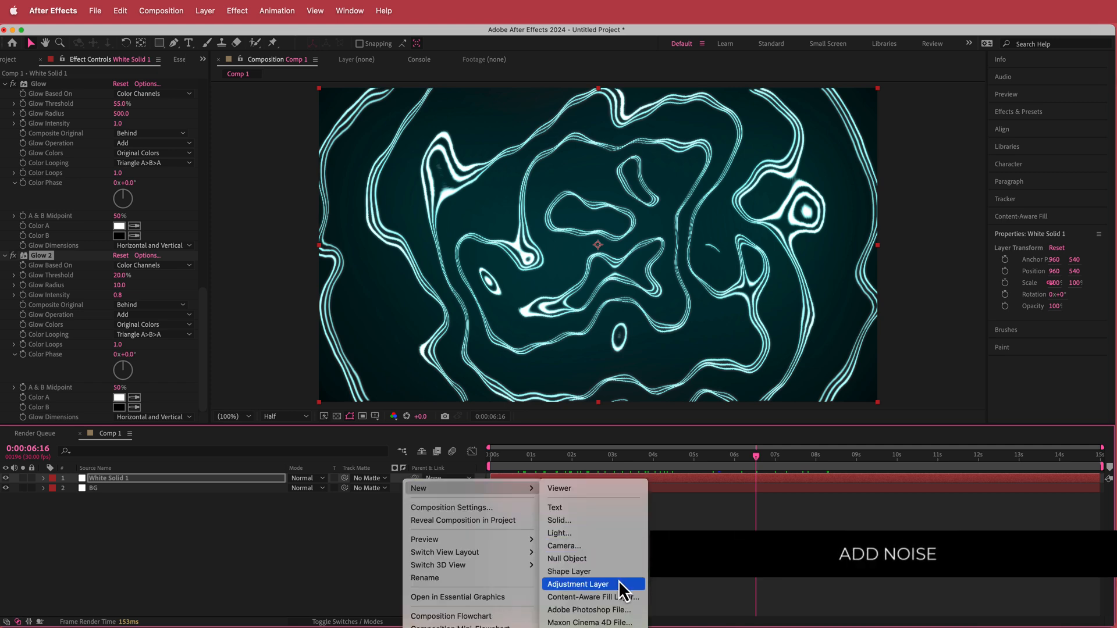
Step: Add a top adjustment layer and apply the Noise effect found by searching 'noi'
left_click(579, 584)
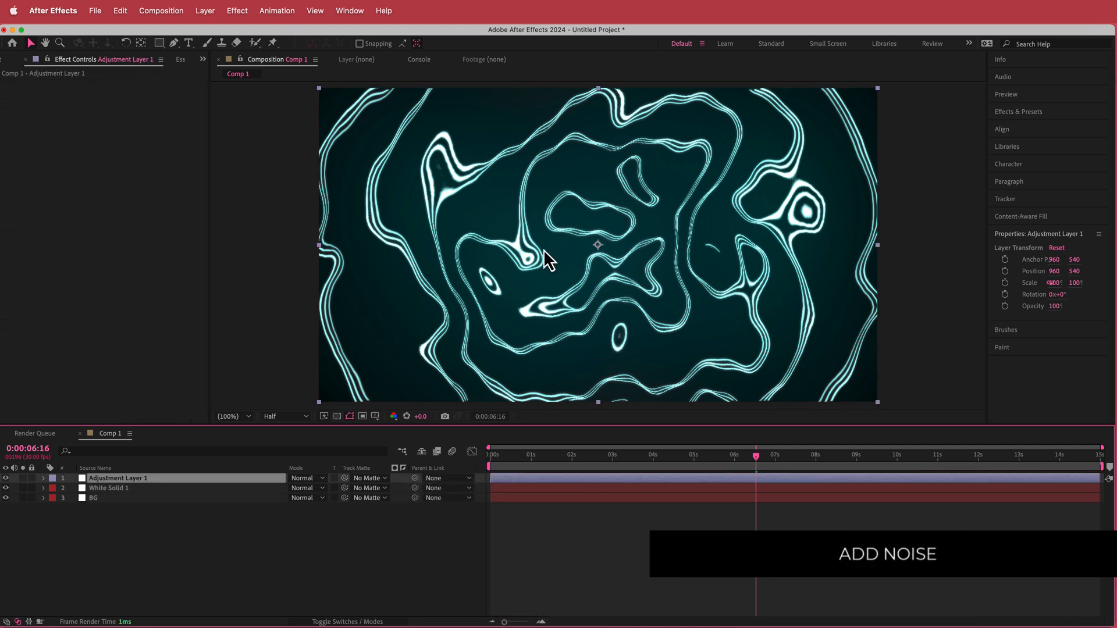
type("noi")
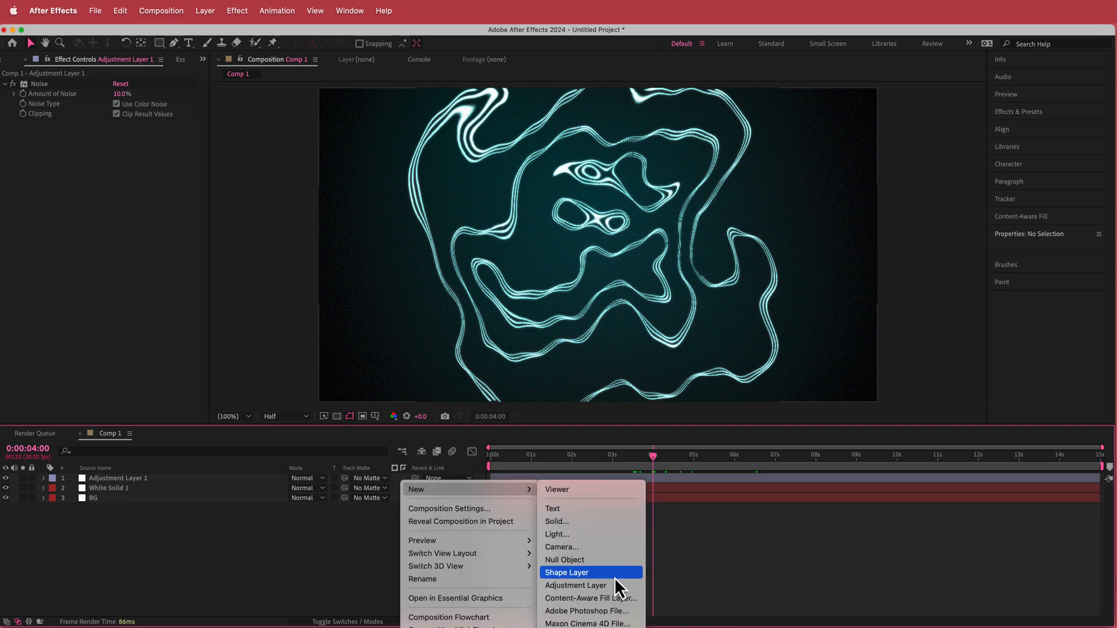
Step: Add a Curves adjustment layer above BG and bend its curve into an S for contrast
left_click(575, 585)
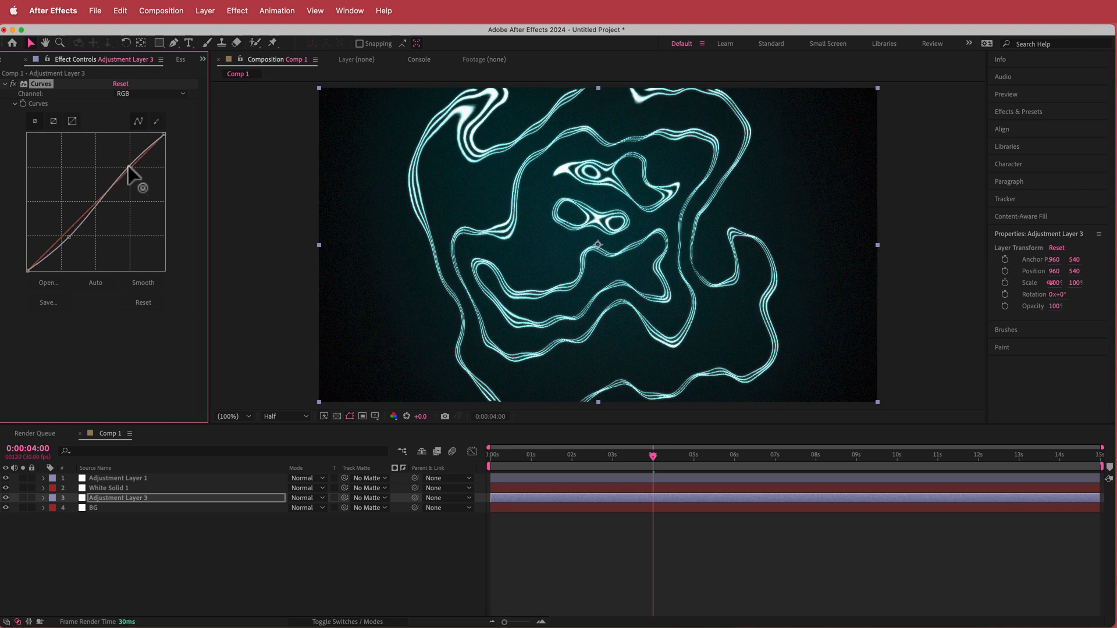
left_click_drag(131, 178, 128, 164)
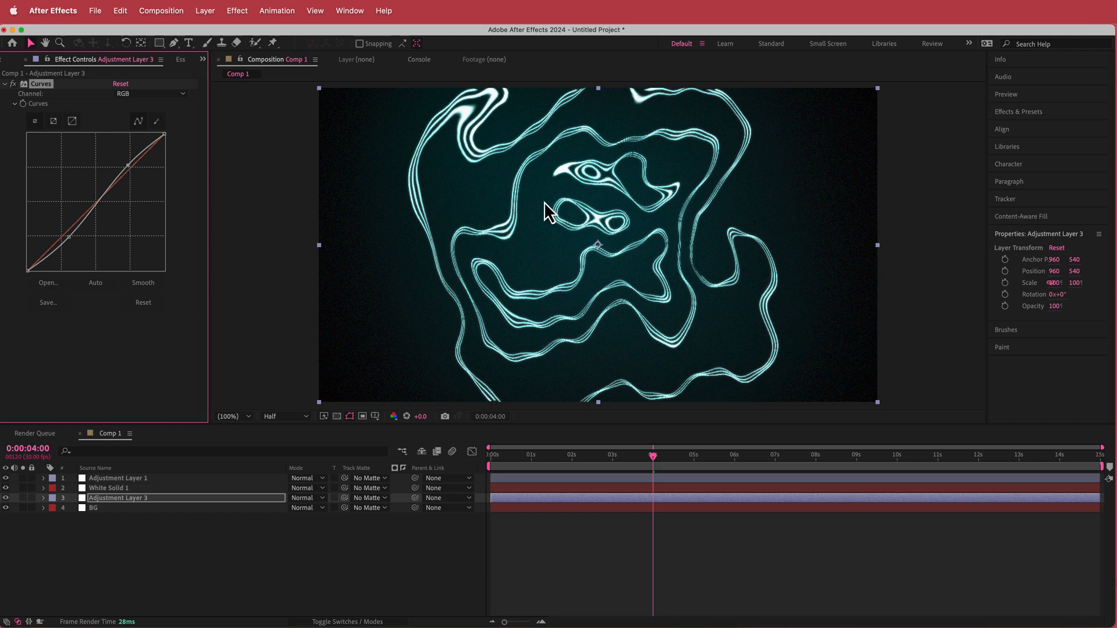
left_click(651, 456)
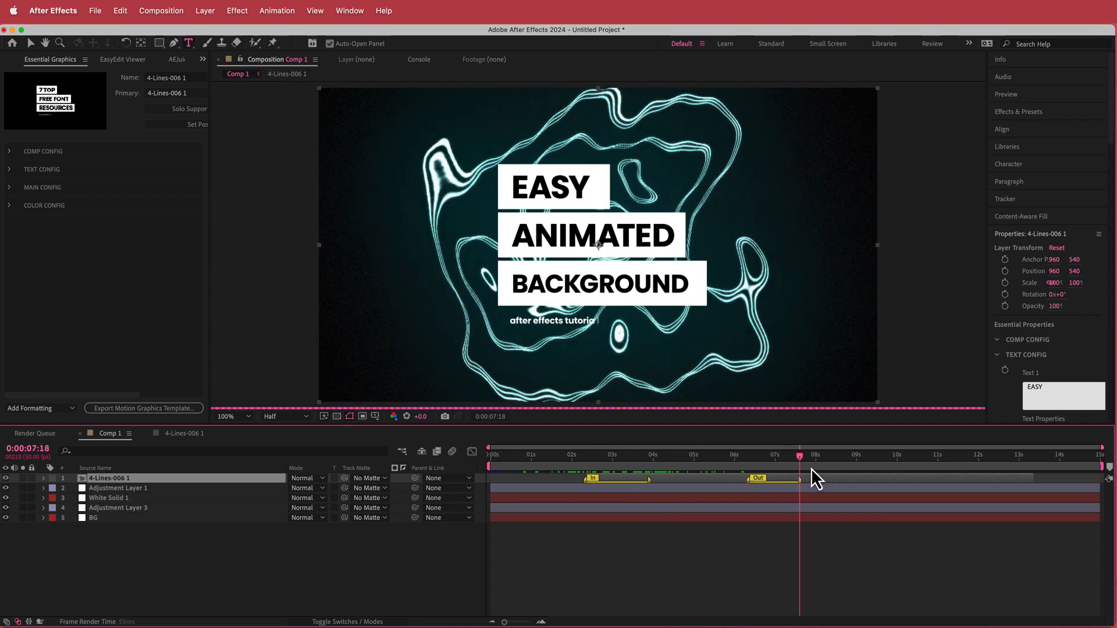
Step: Scrub the timeline past the title's Out marker to reveal only the glowing contour background
left_click(823, 455)
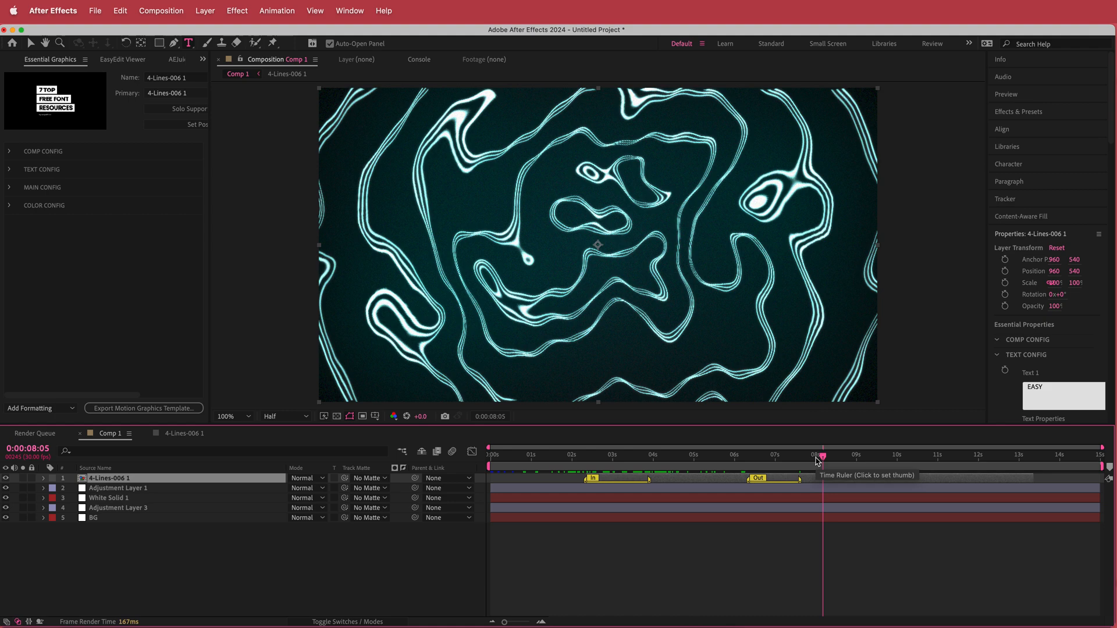
mouse_move(826, 467)
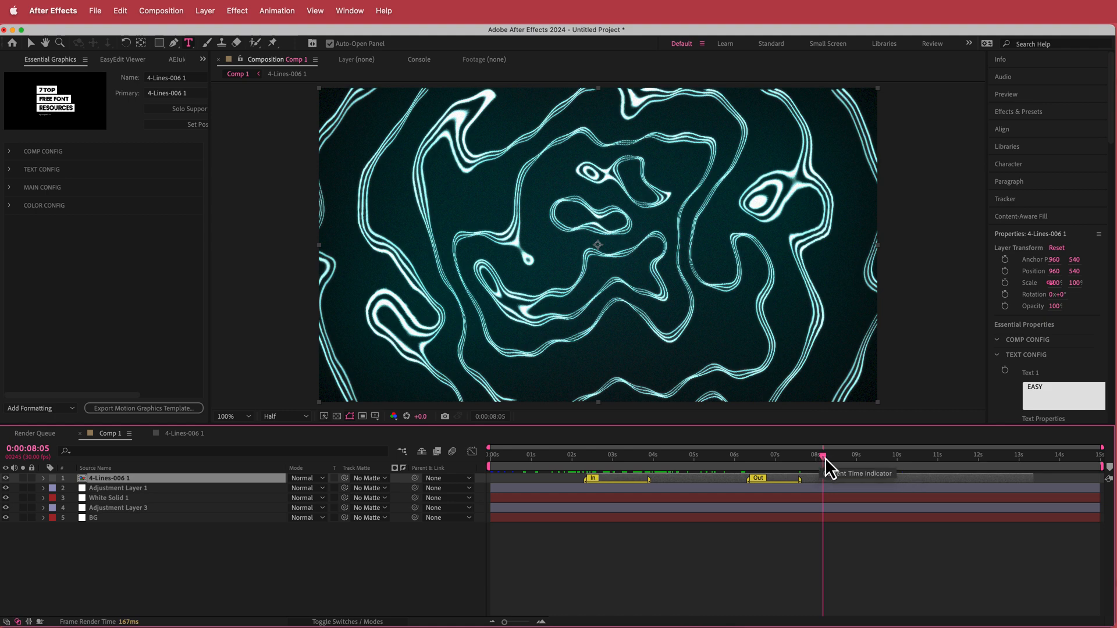